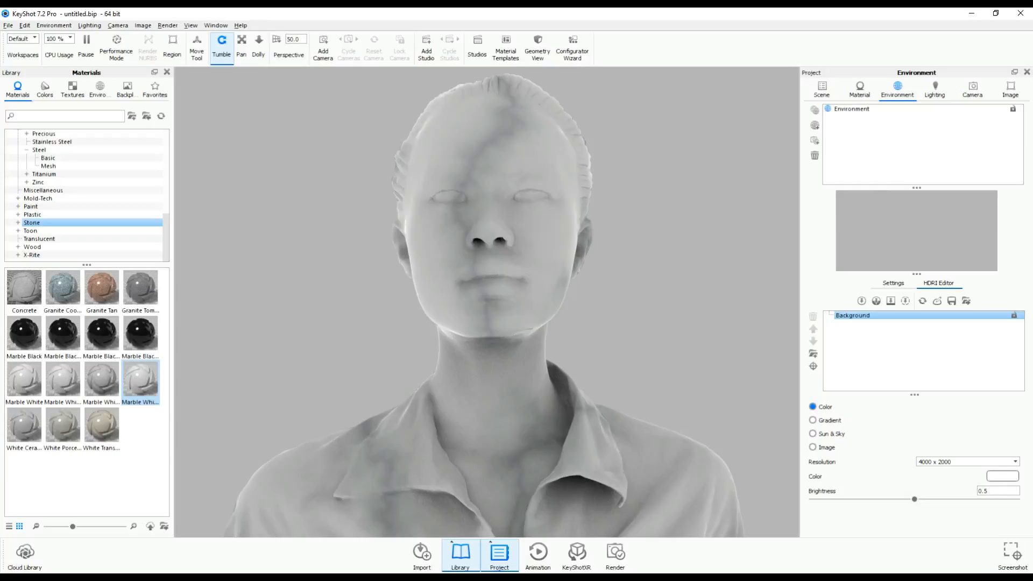
mouse_move(858, 122)
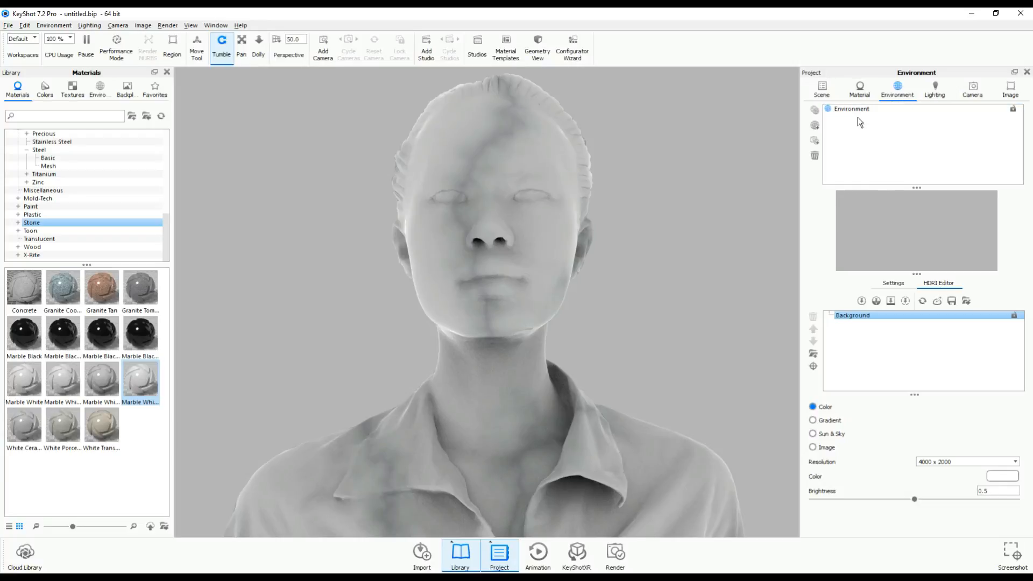
Add a new environment and rename it Me_Renderpeople
left_click(815, 125)
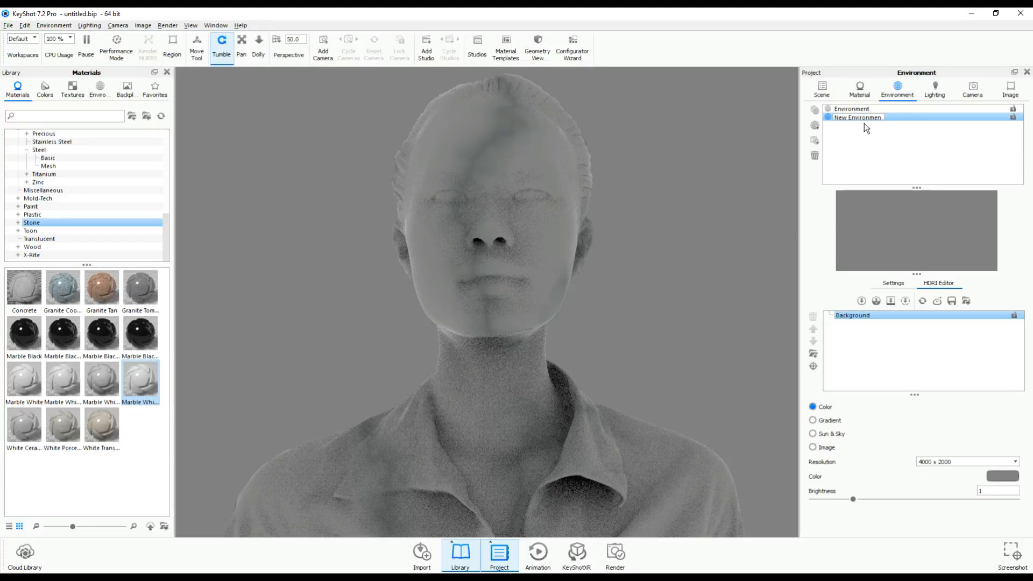
double_click(857, 117)
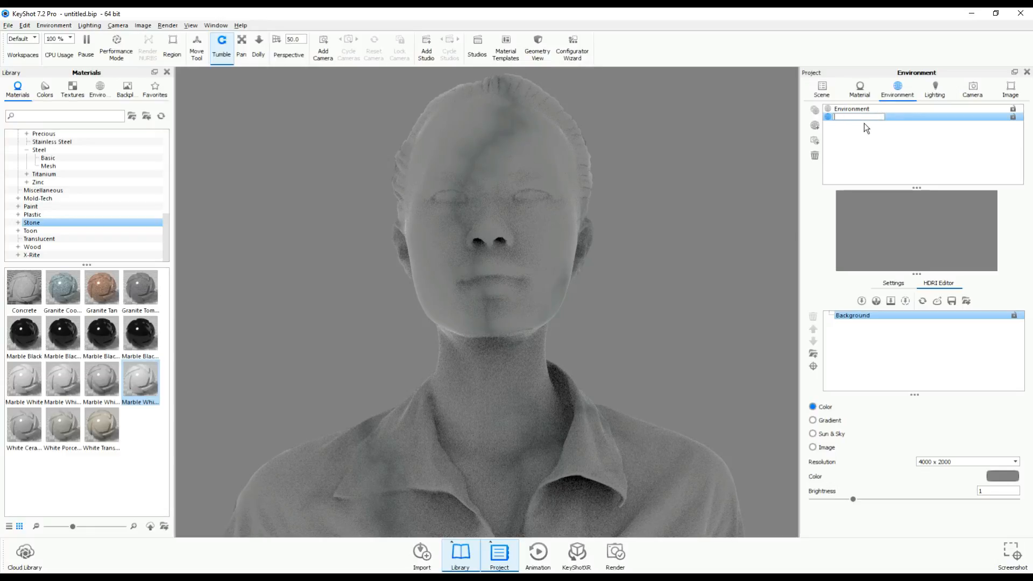
type("Mei_Renderpeople")
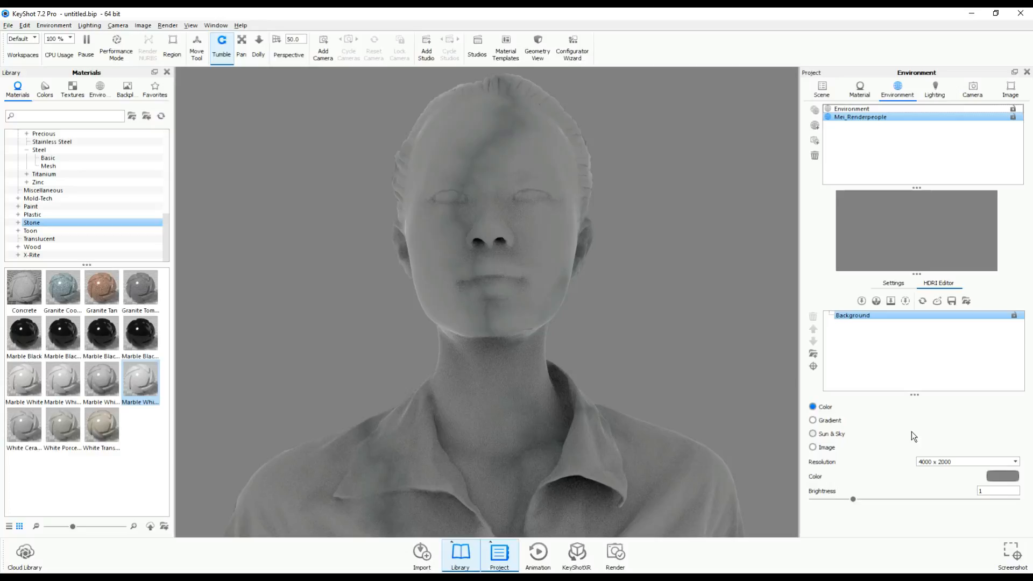
mouse_move(821, 418)
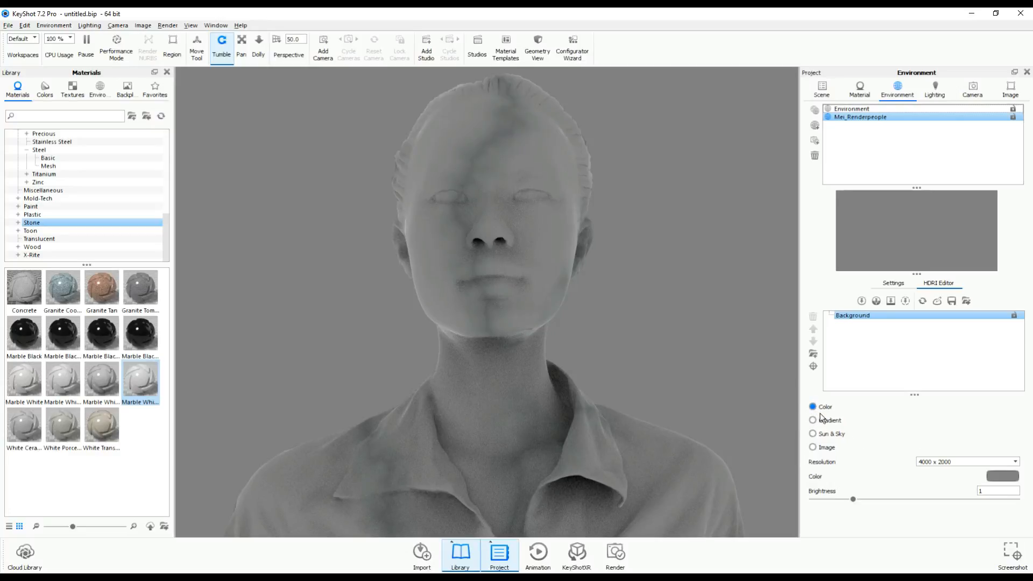
Try Sun & Sky and Image backgrounds, then settle on a solid black colour (RGB 0,0,0)
left_click(812, 434)
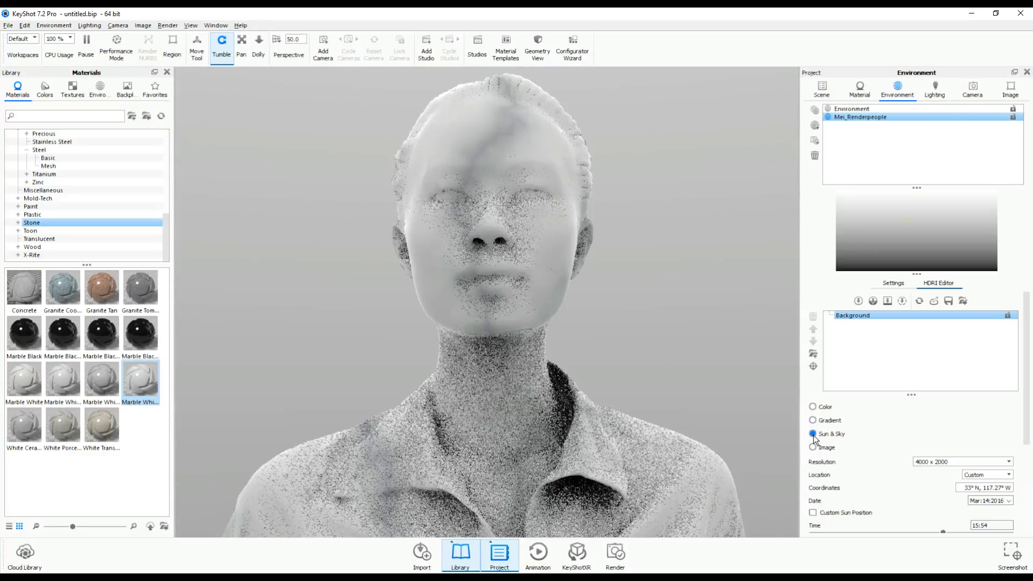
left_click(812, 447)
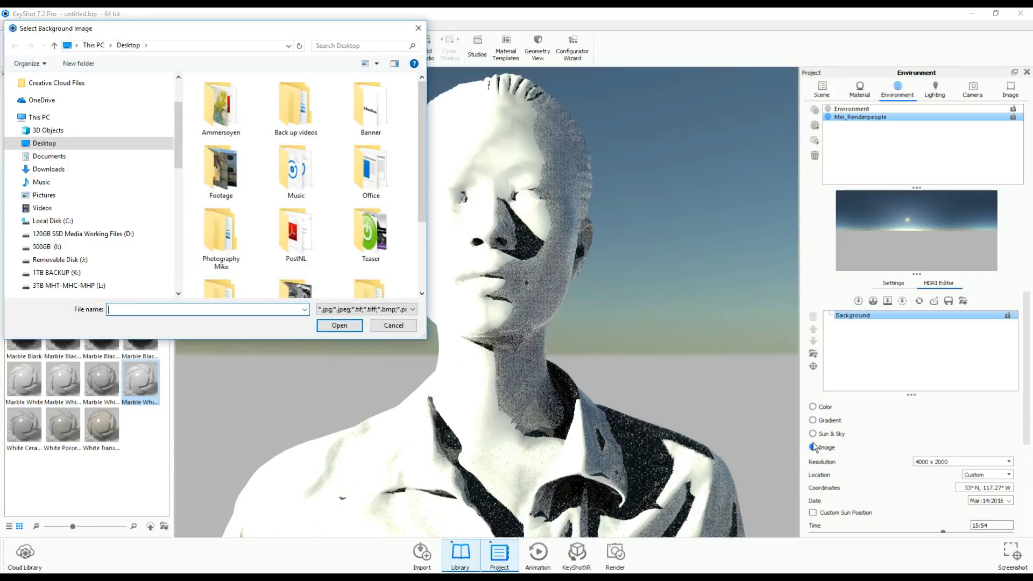
left_click(393, 325)
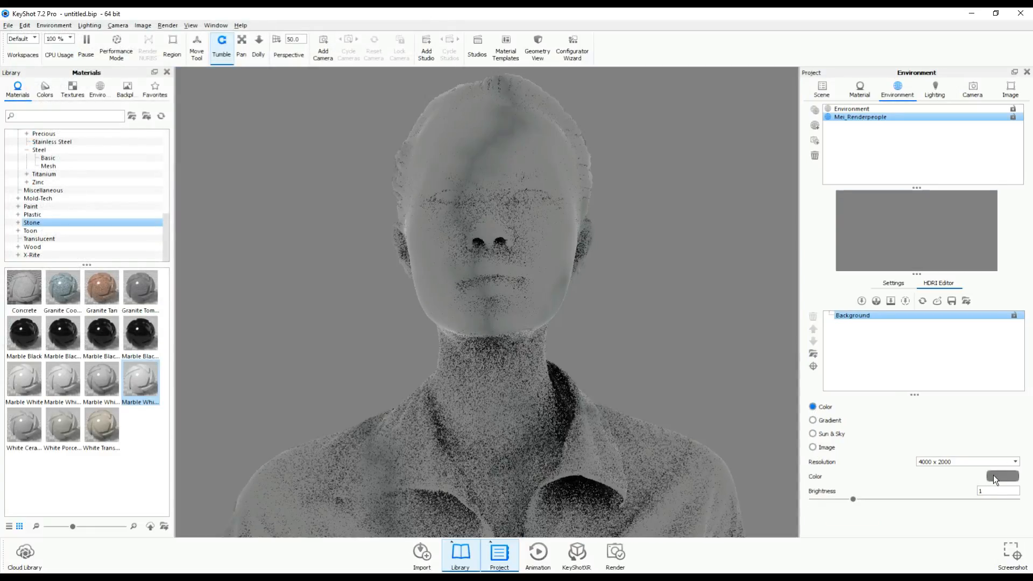
left_click(997, 476)
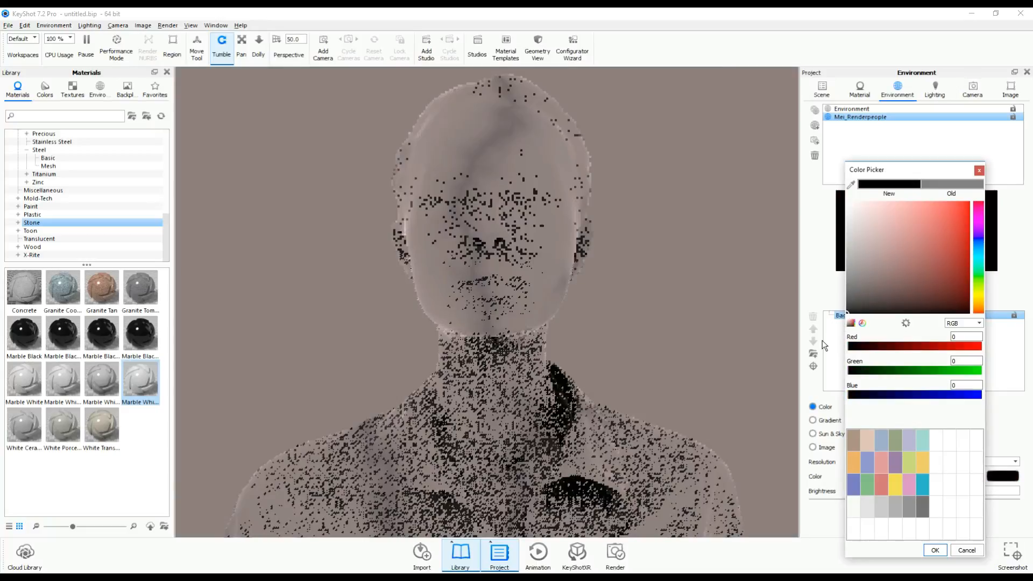
left_click(934, 549)
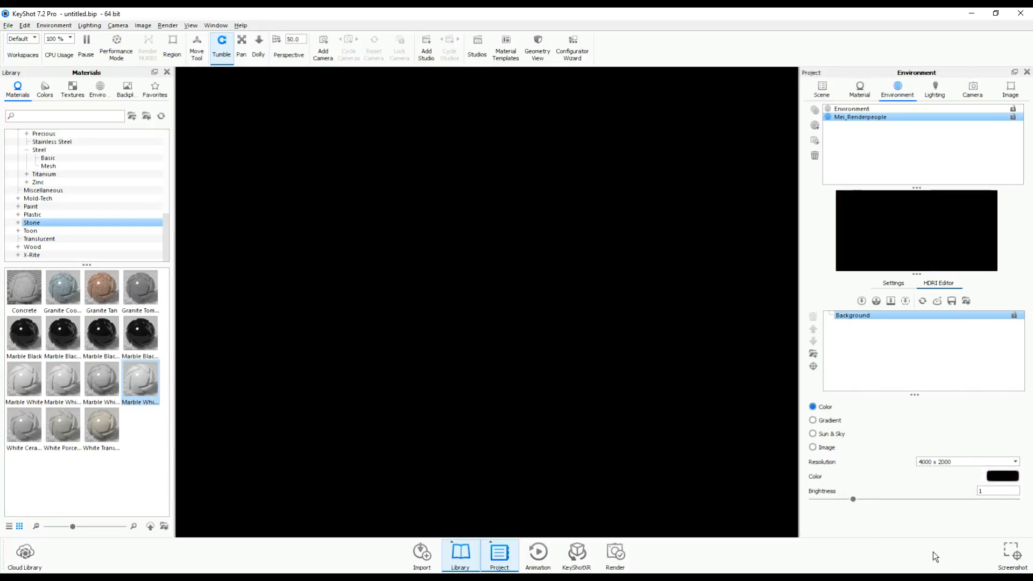
mouse_move(707, 398)
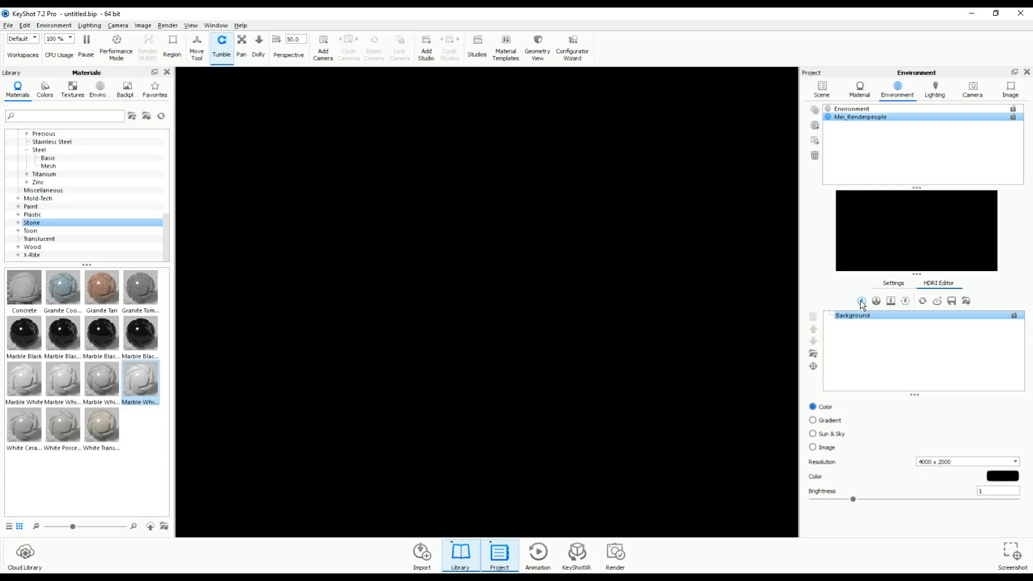
Add a pin light to the environment and rename it Key_Light
left_click(859, 301)
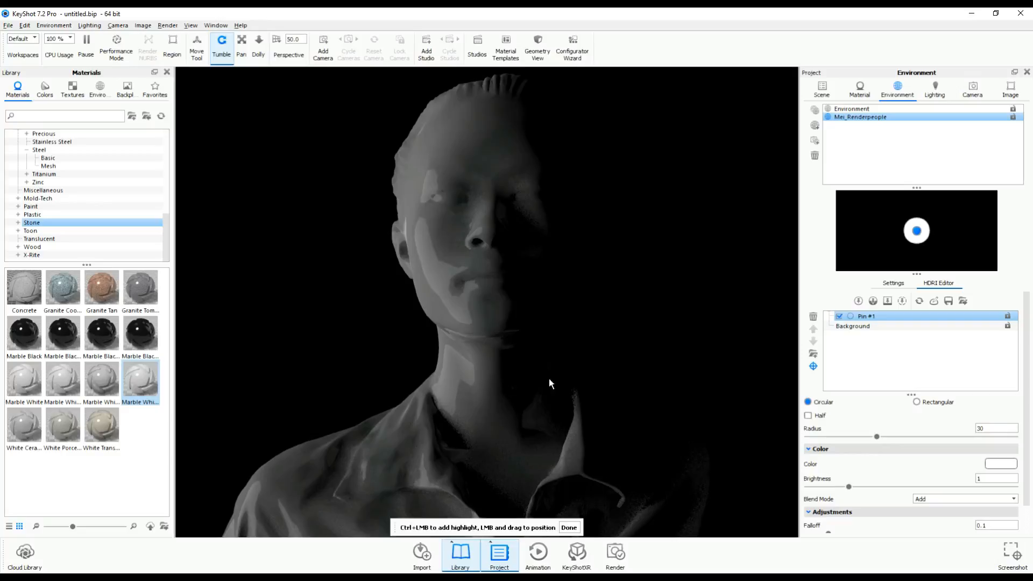
right_click(866, 316)
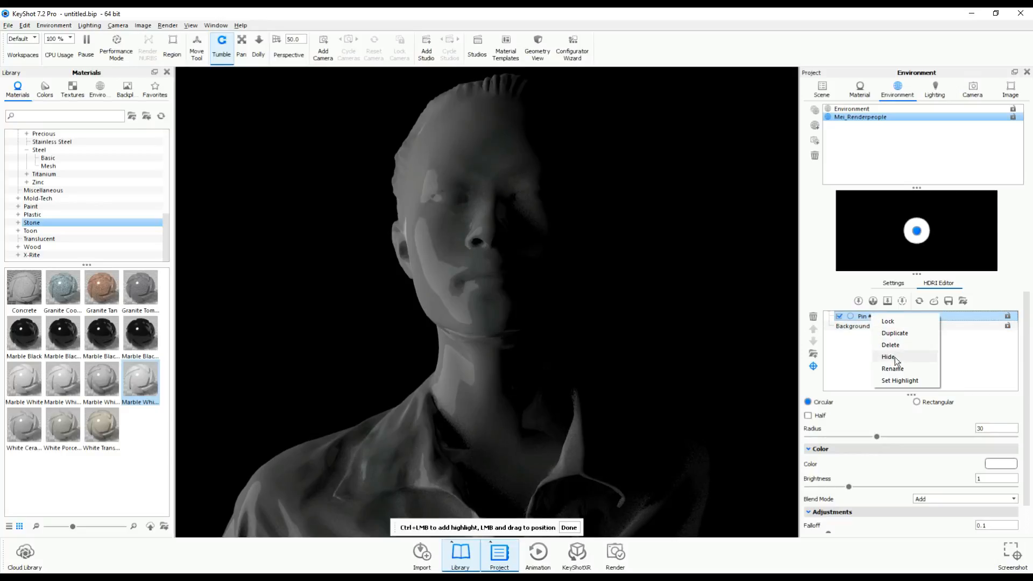
left_click(892, 368)
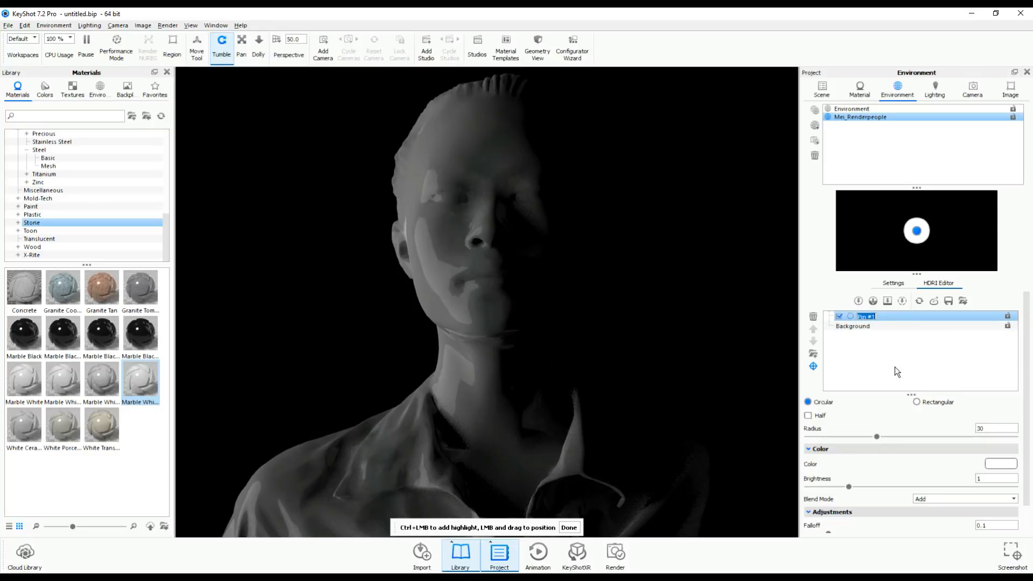
type("Key_Light")
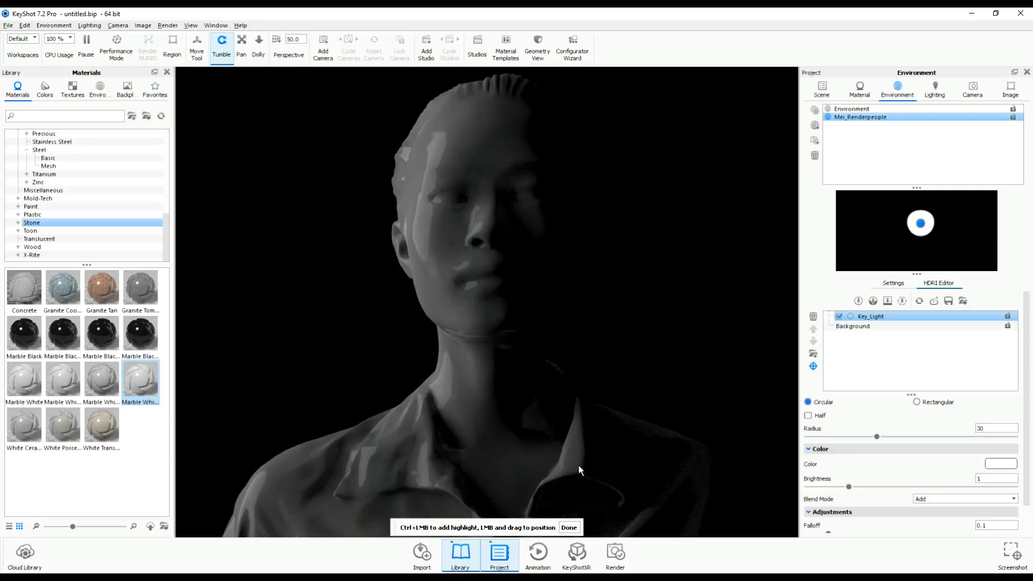
mouse_move(328, 396)
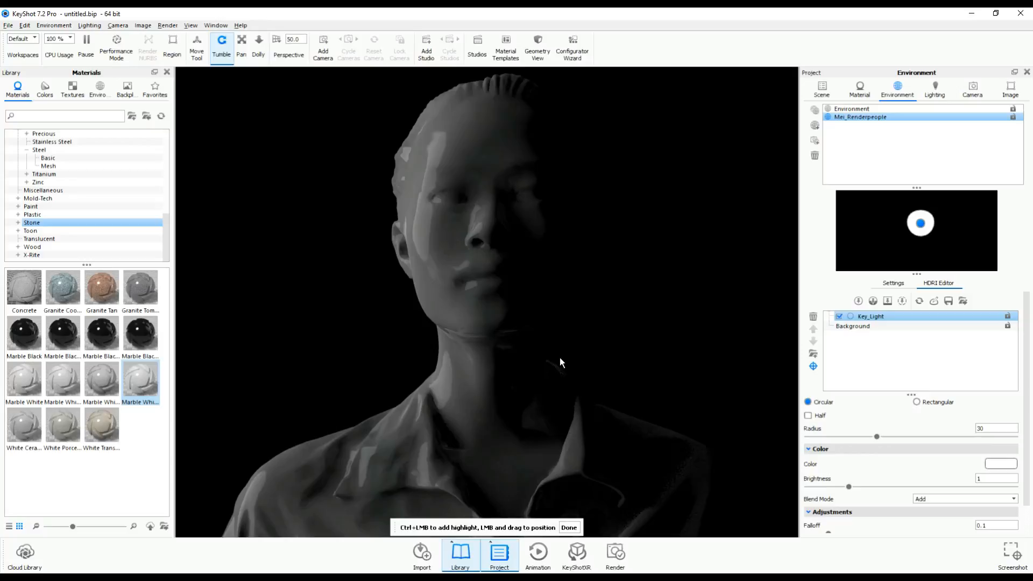
mouse_move(738, 439)
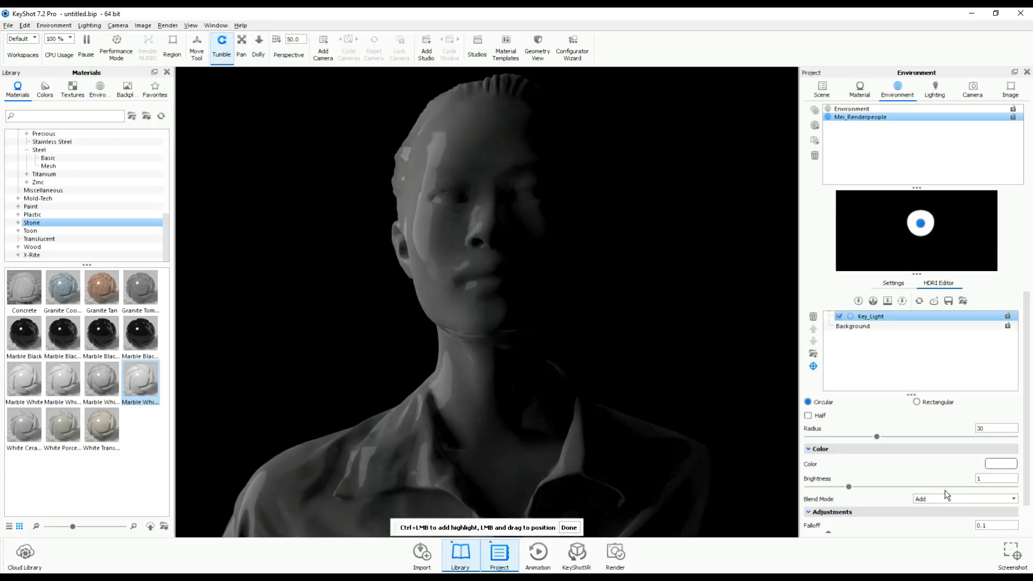
Raise Key_Light's brightness using the Brightness slider
left_click_drag(848, 486, 855, 486)
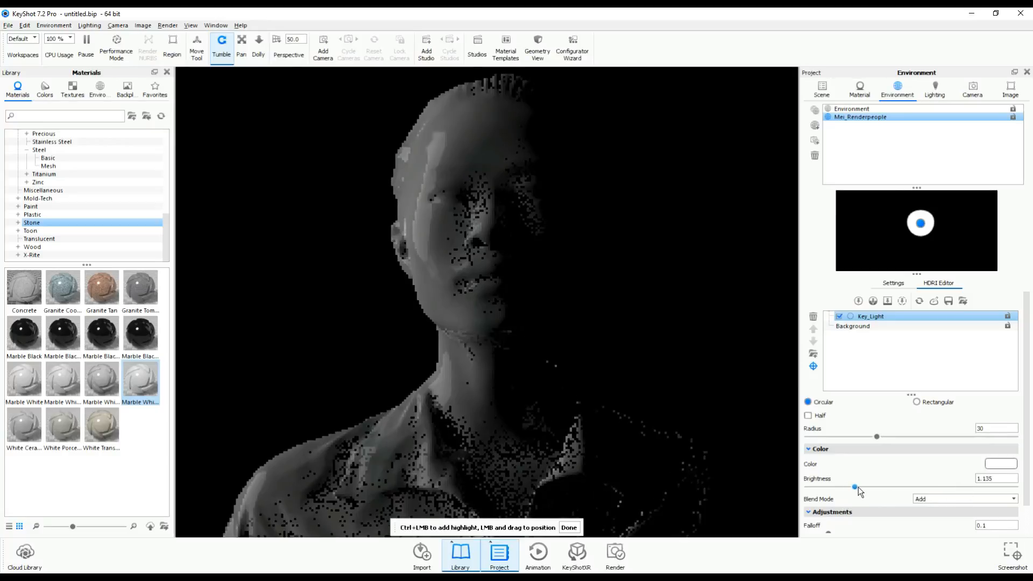
left_click_drag(854, 487, 883, 488)
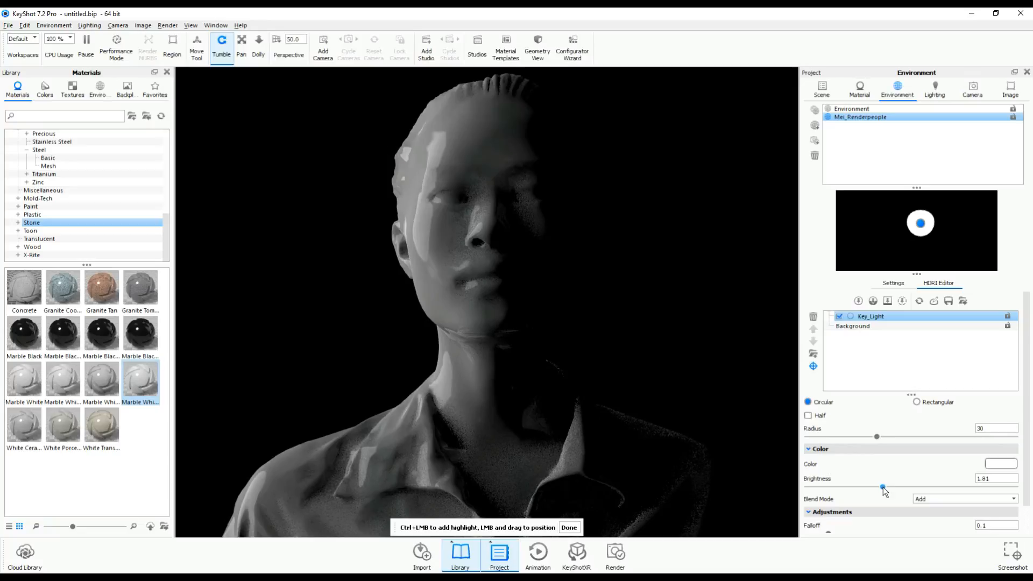
left_click_drag(883, 487, 866, 486)
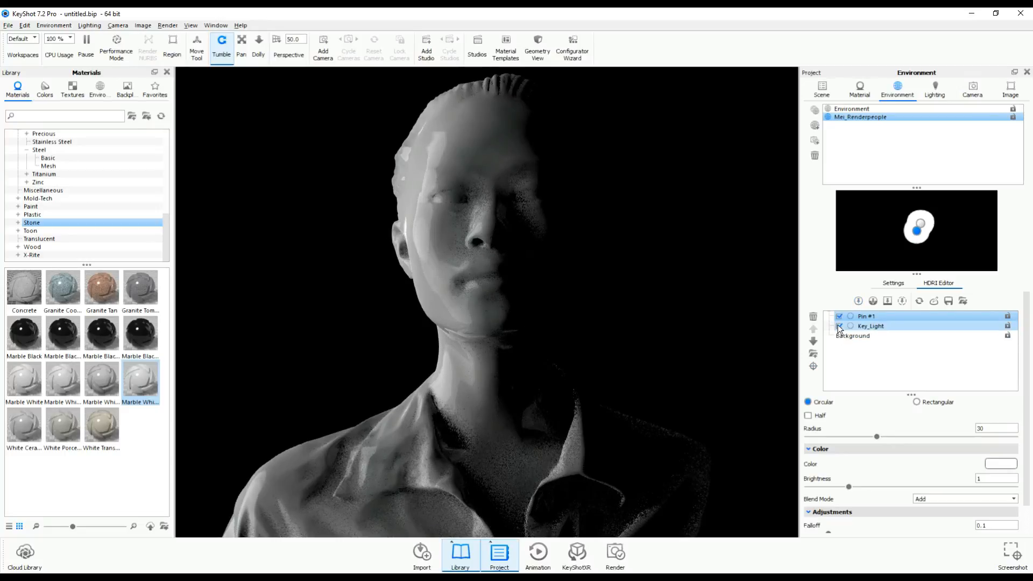
Hide Key_Light, select the new pin and rename it Fill_Light
left_click(839, 326)
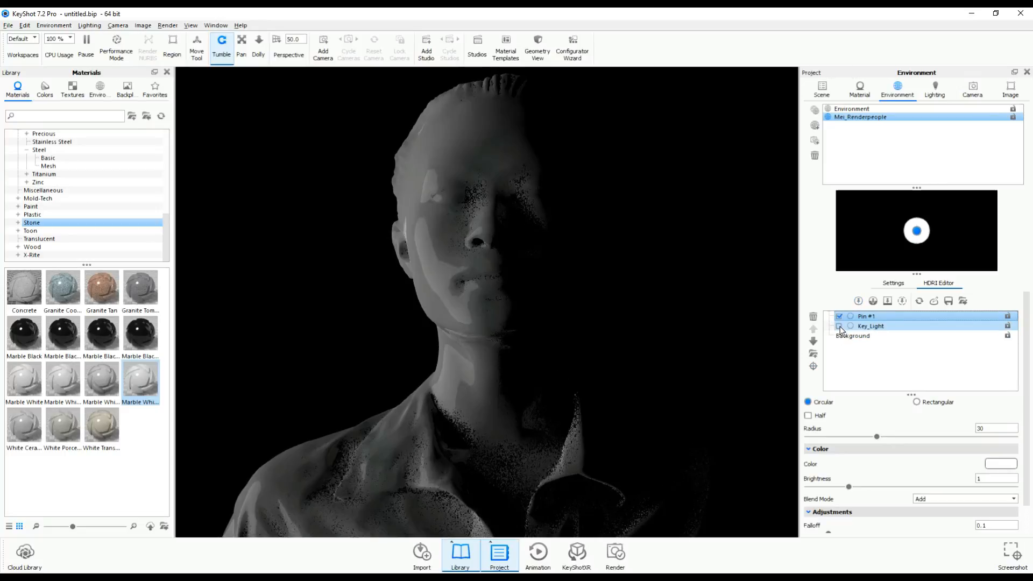
left_click(838, 326)
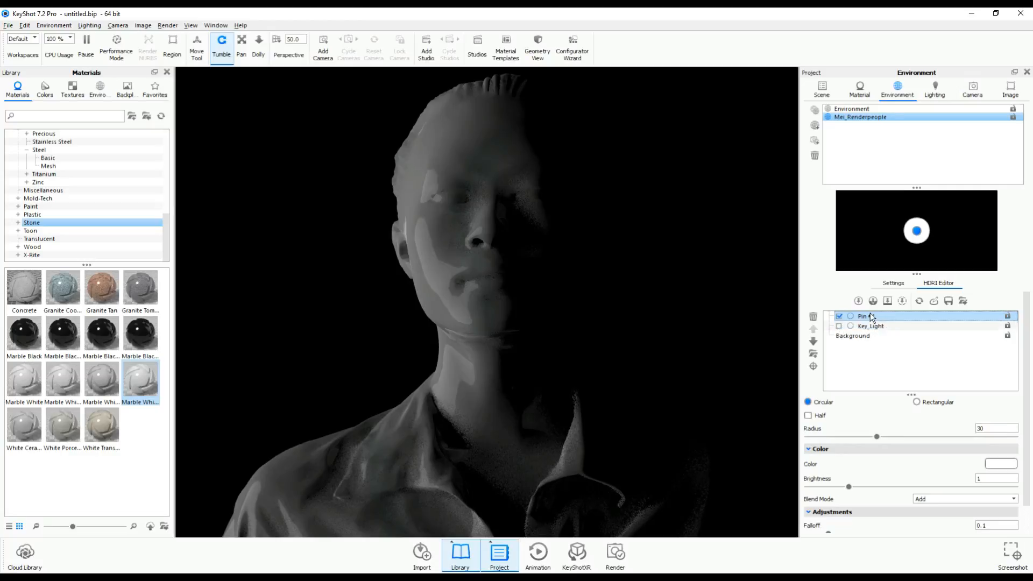
right_click(872, 315)
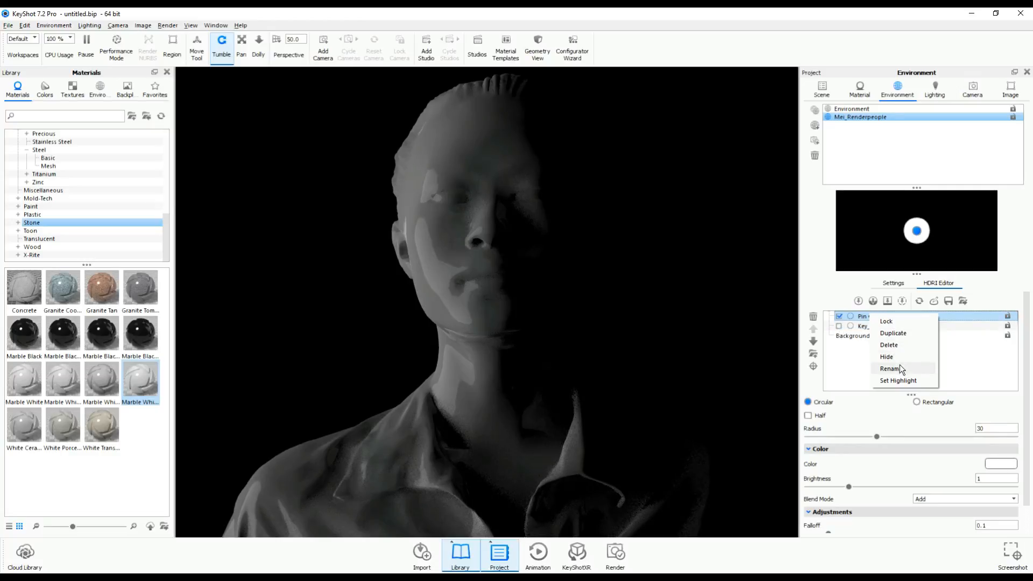
left_click(889, 368)
type("Fill_Light")
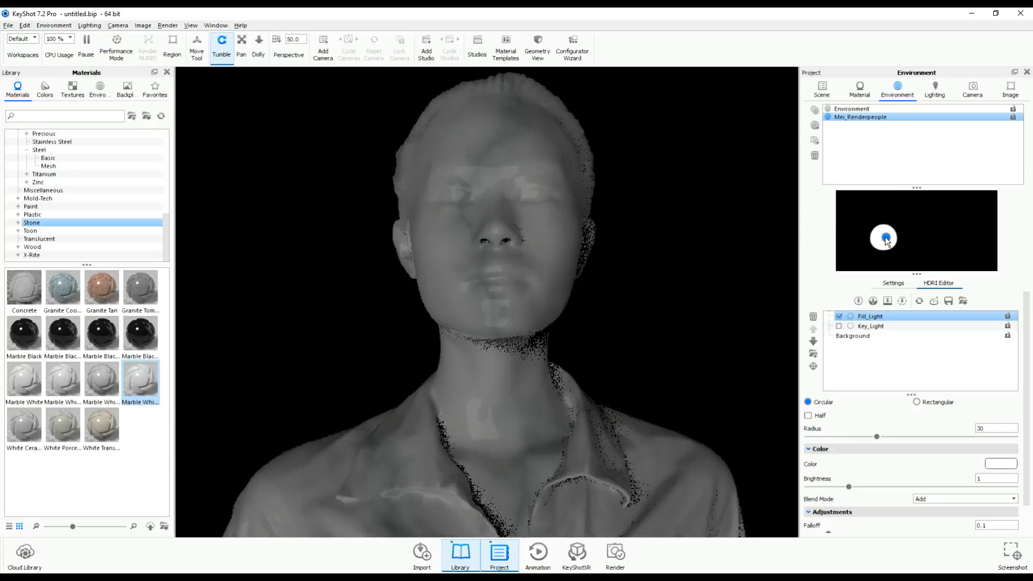
Move Fill_Light to the environment's right side, dim it to 0.17, and re-enable Key_Light
left_click_drag(883, 239, 859, 238)
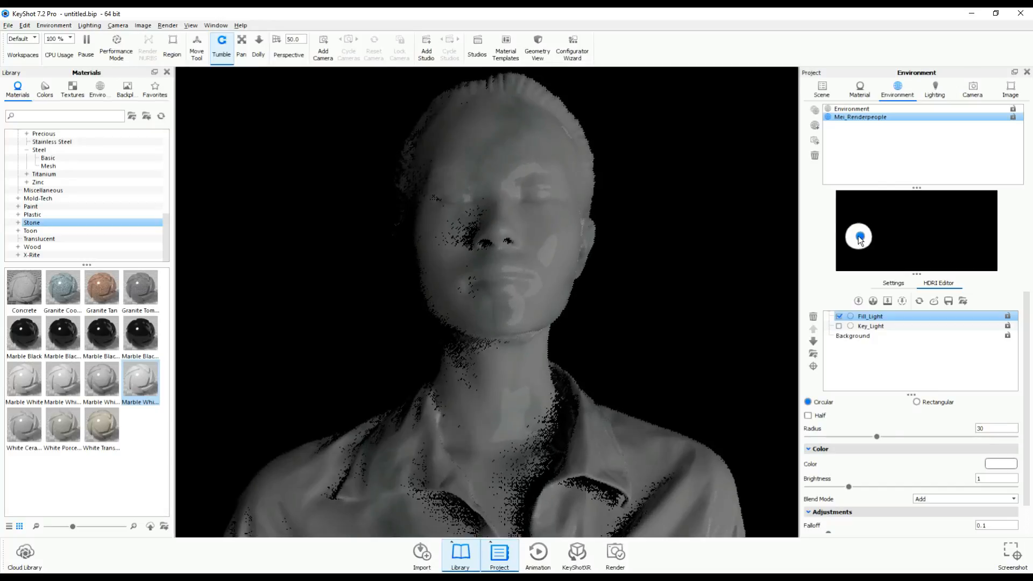
left_click_drag(859, 238, 845, 238)
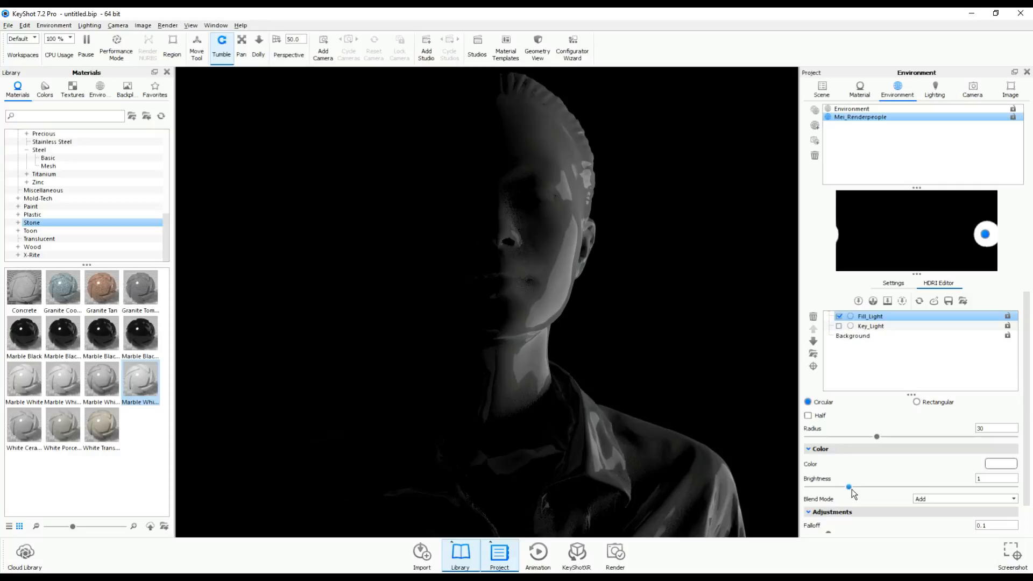
left_click_drag(848, 486, 838, 486)
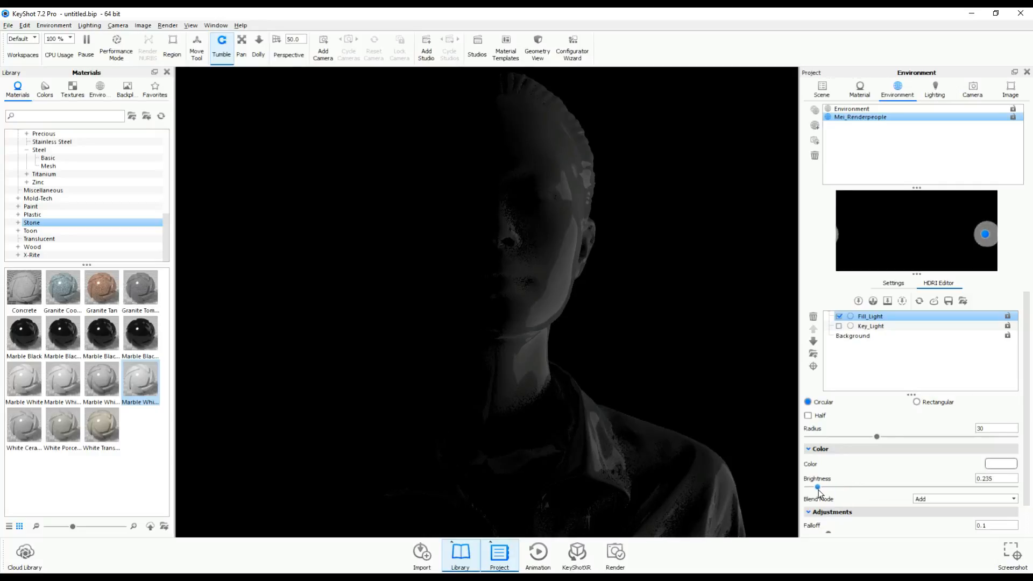
left_click_drag(817, 488, 814, 487)
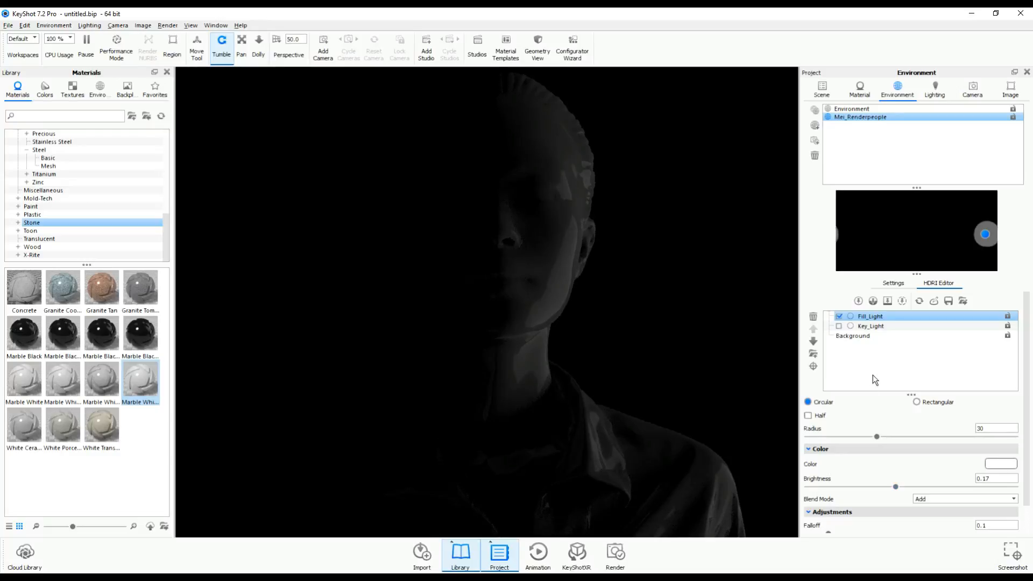
left_click(840, 326)
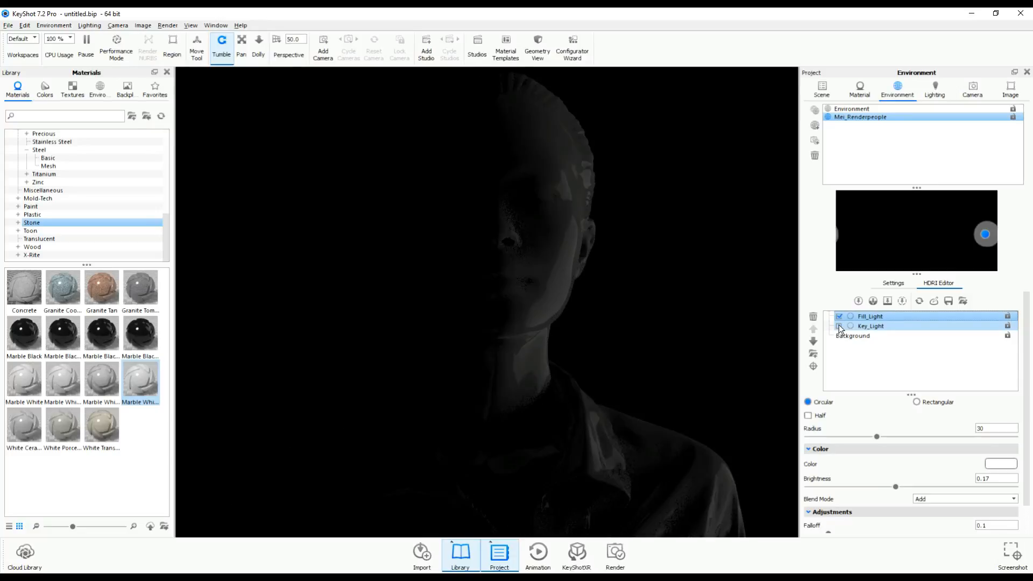
left_click(839, 326)
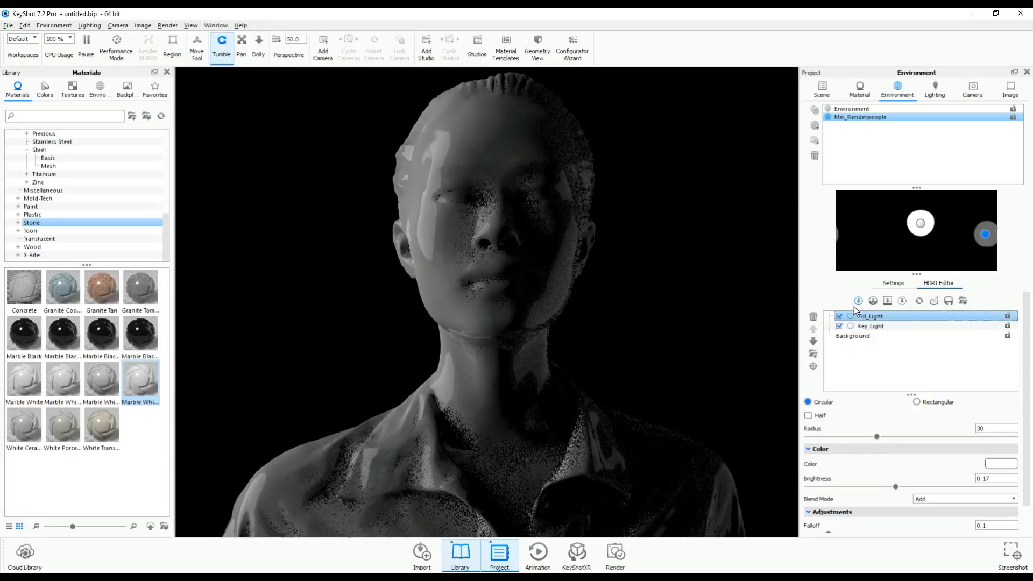
Add a Rim_Light pin dimmed to 0.015 brightness, then turn key and fill back on
left_click(919, 223)
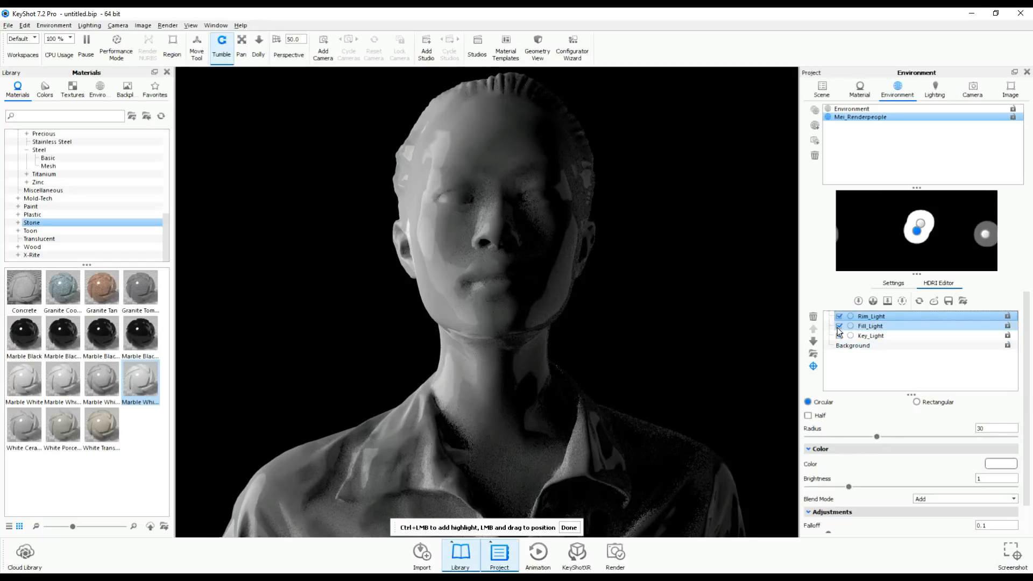
left_click(839, 326)
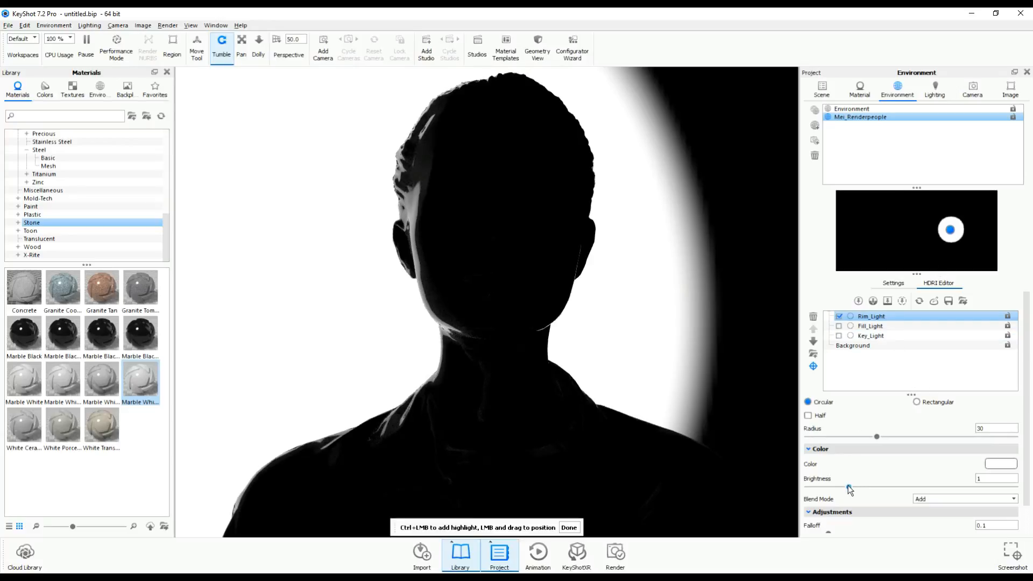
left_click_drag(876, 487, 814, 487)
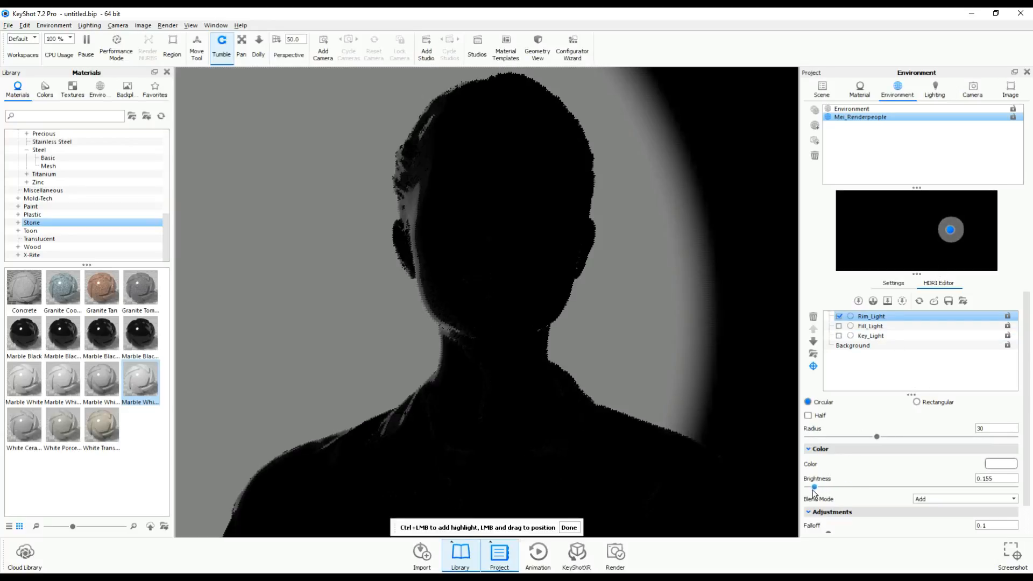
left_click_drag(814, 488, 811, 487)
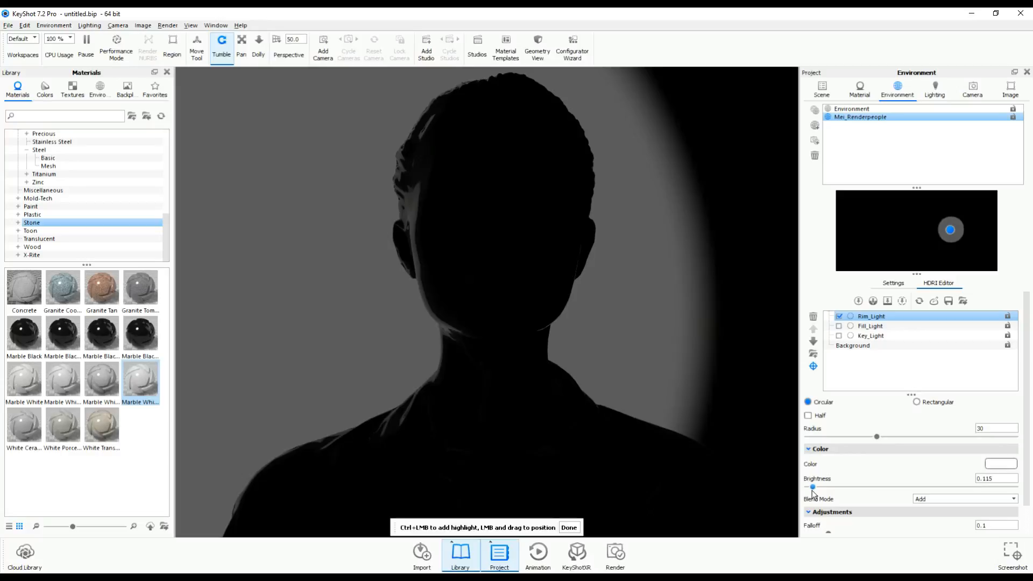
left_click_drag(812, 487, 808, 487)
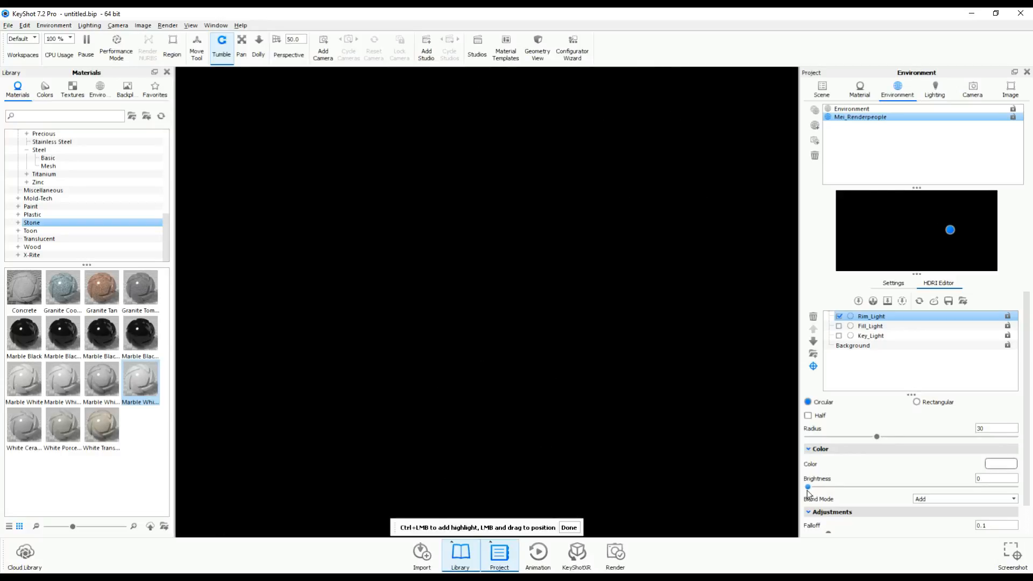
left_click_drag(808, 487, 811, 487)
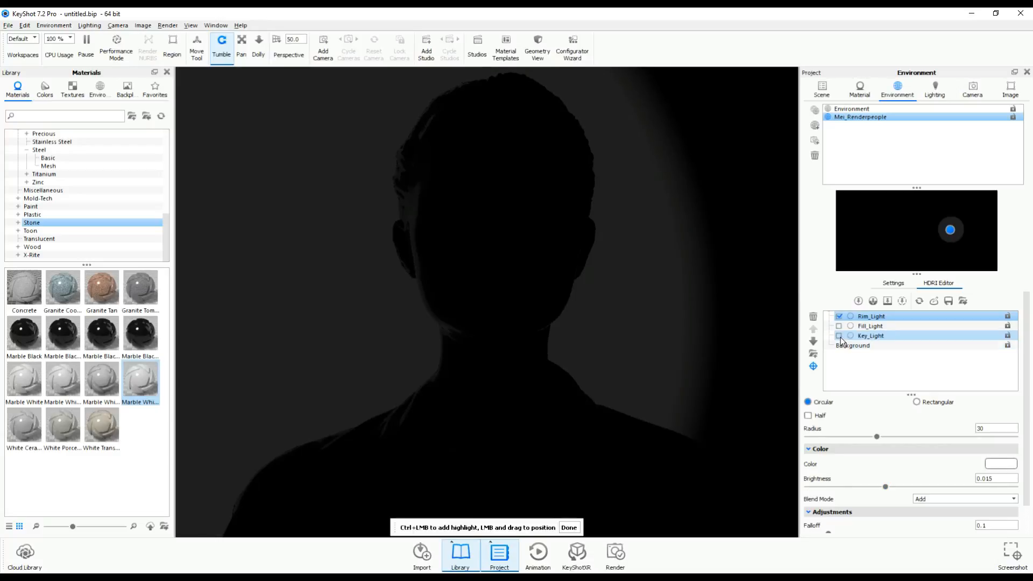
left_click(839, 325)
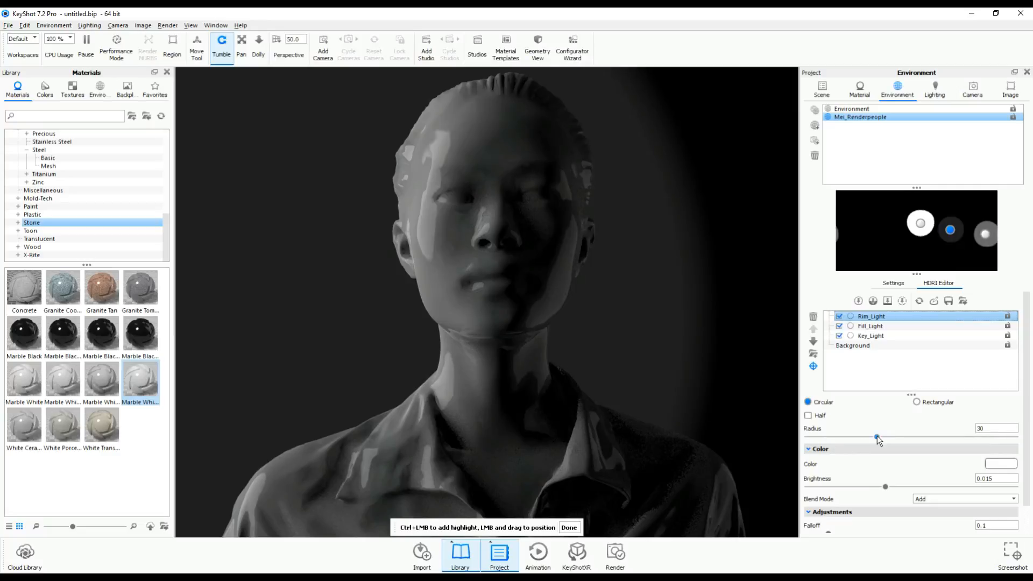
mouse_move(762, 468)
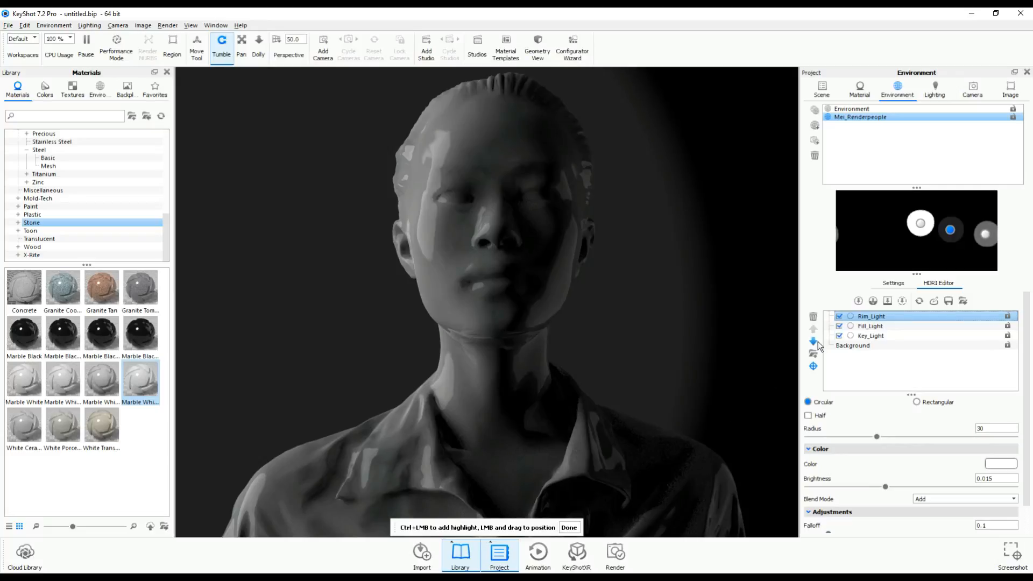
Colour Rim_Light a warm golden yellow, RGB 226, 190, 116
left_click(852, 345)
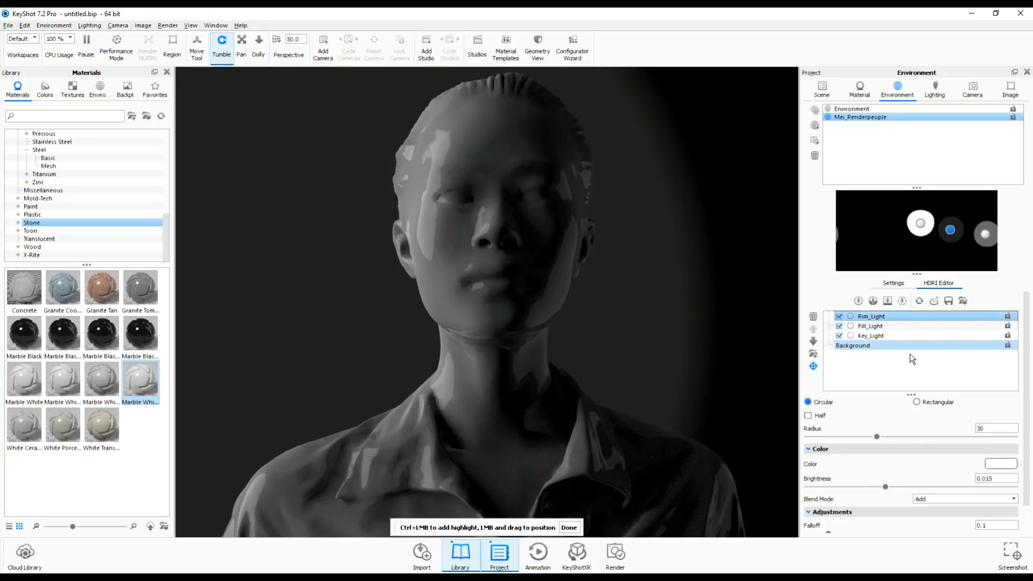
left_click(998, 465)
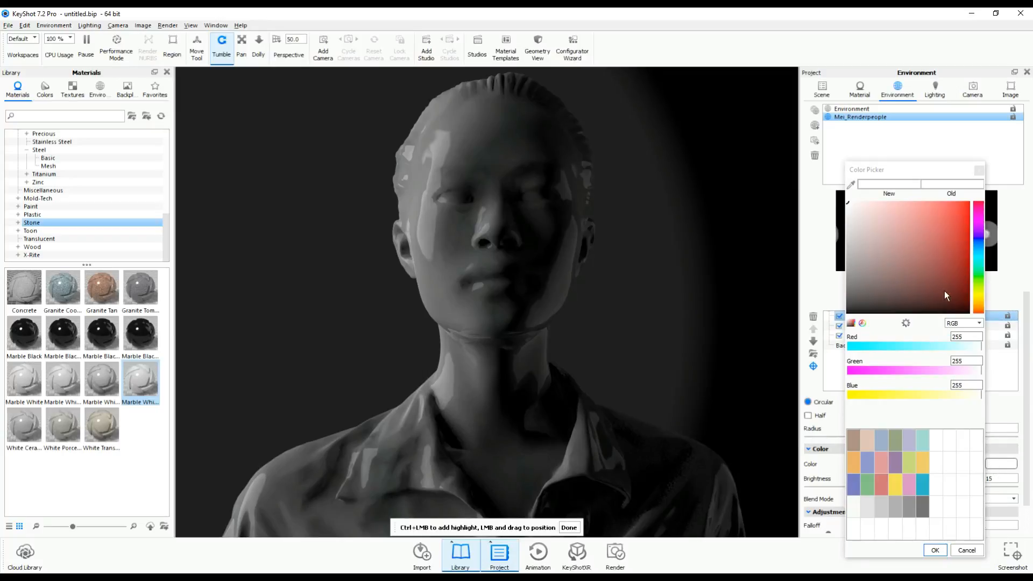
left_click(968, 205)
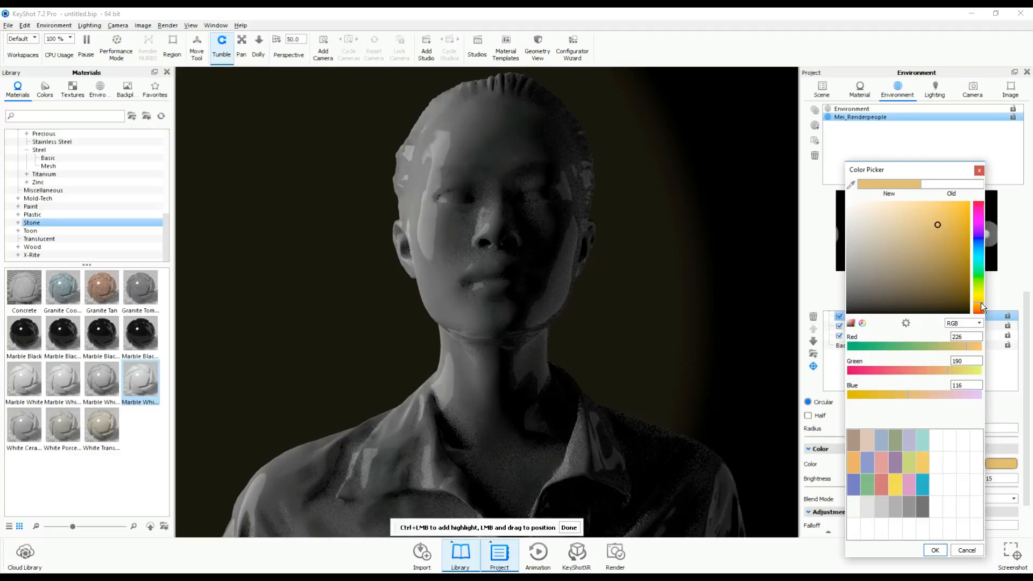
mouse_move(967, 549)
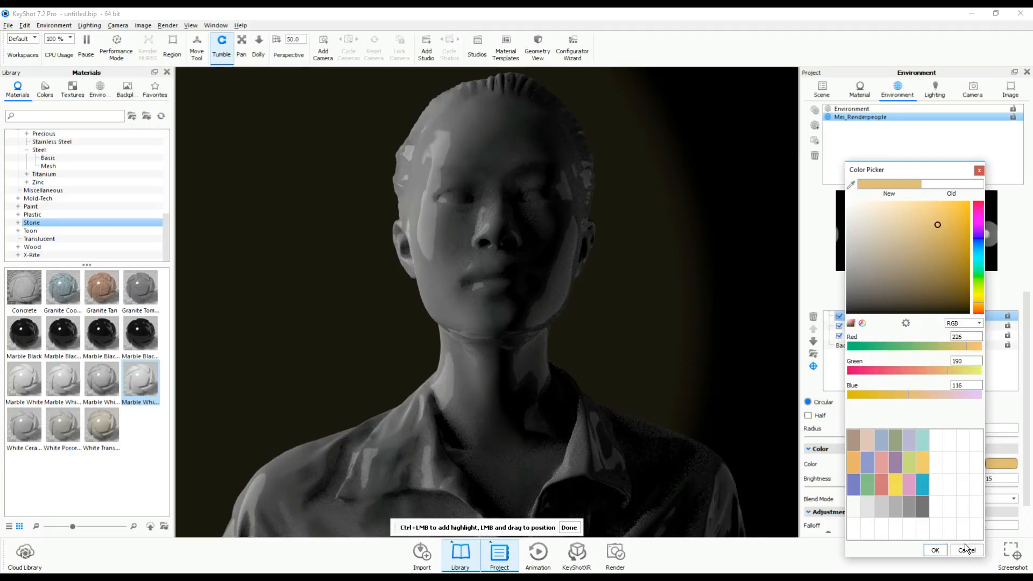
left_click(966, 550)
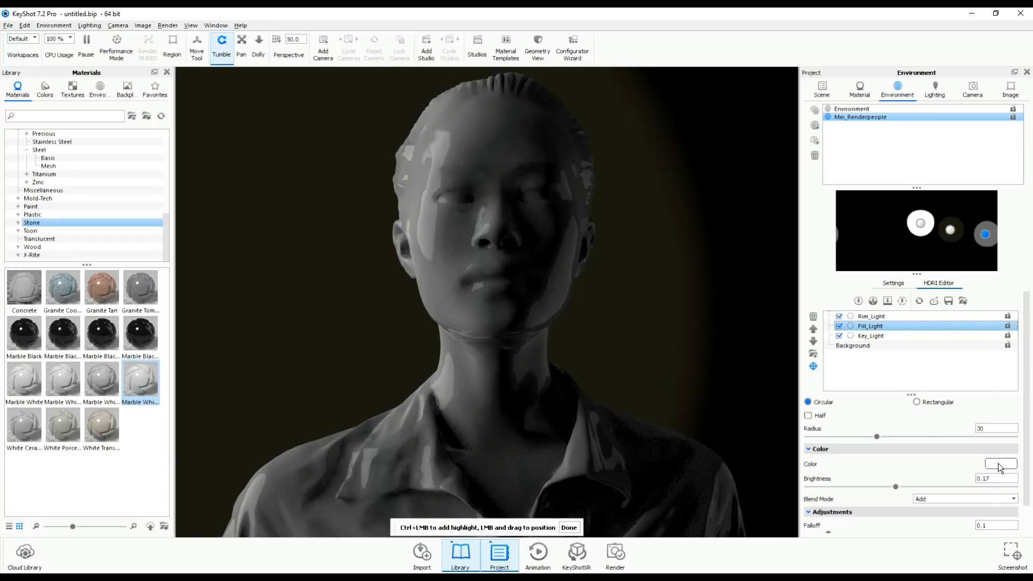
Tint Fill_Light a pale cool blue-grey of about RGB 205, 209, 223
left_click(996, 463)
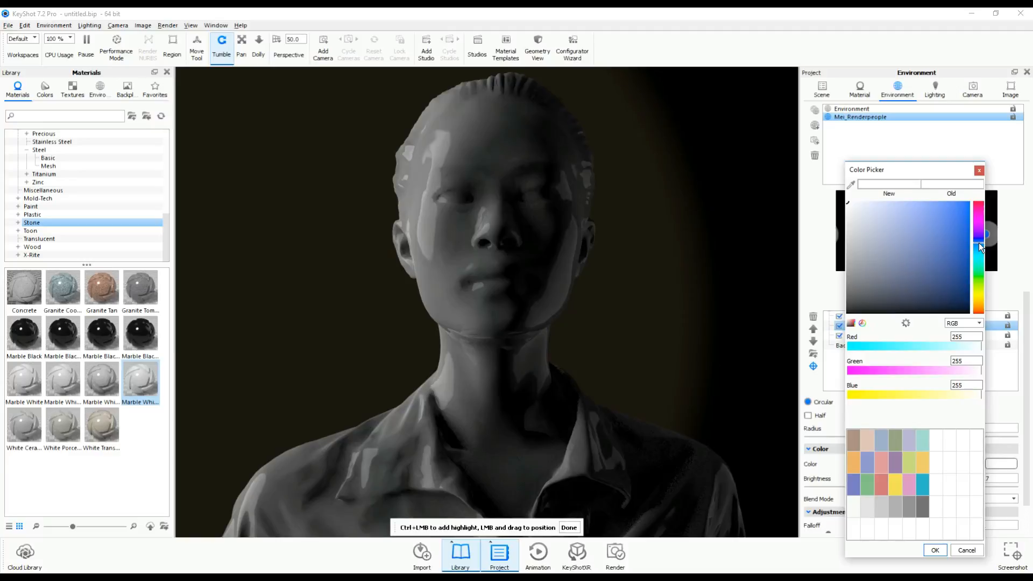
left_click(957, 246)
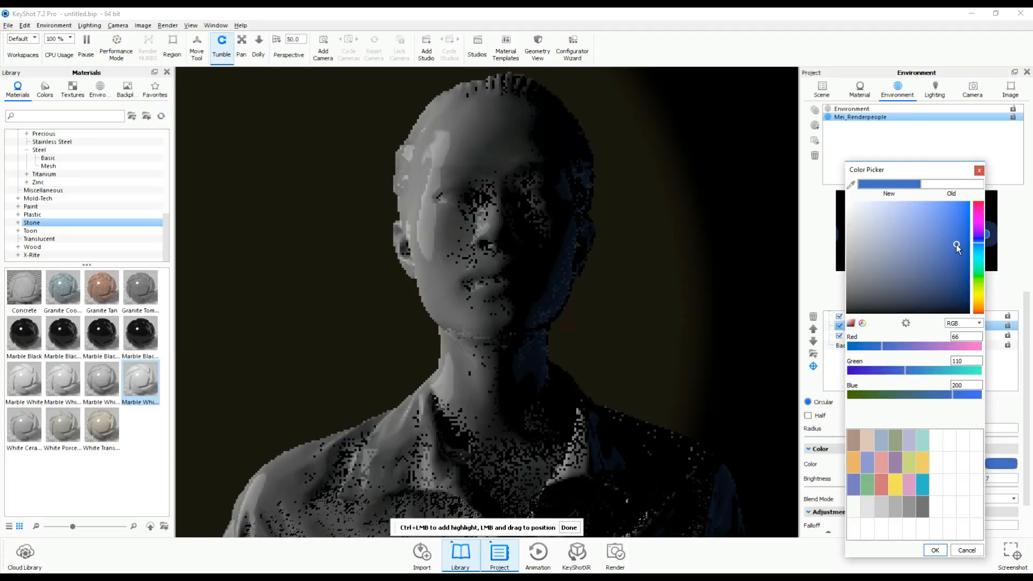
left_click_drag(956, 249, 918, 258)
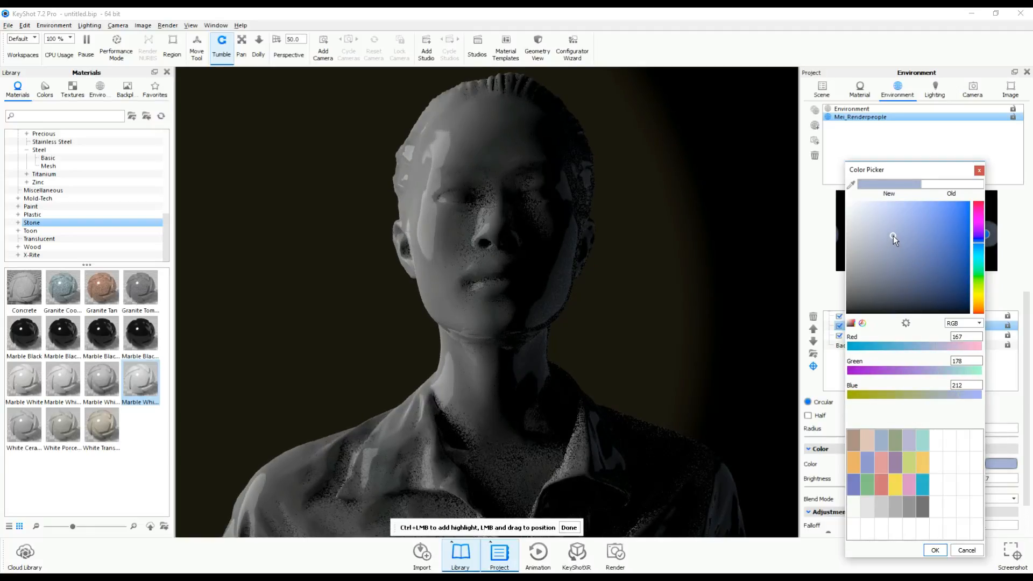
left_click(877, 229)
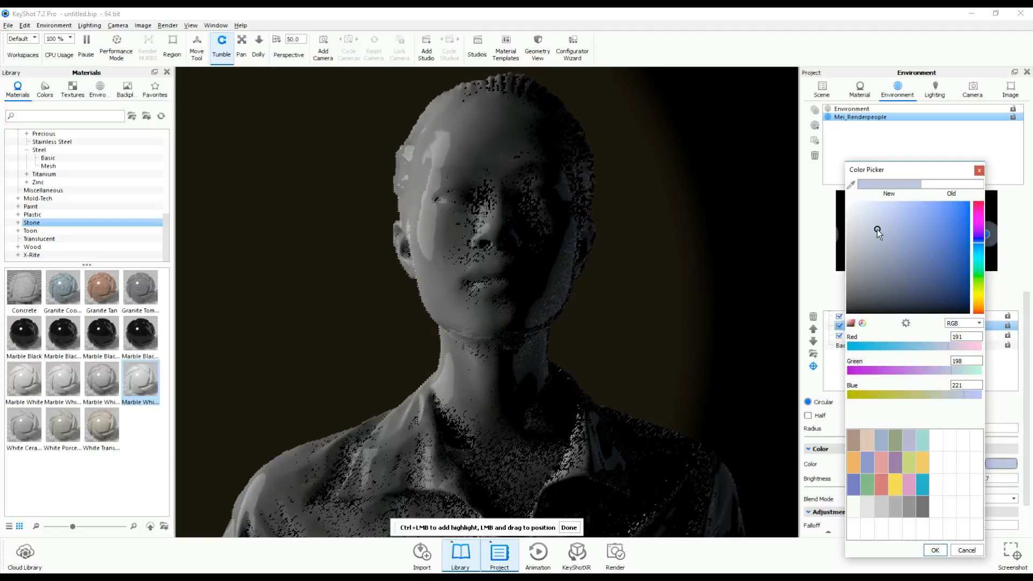
left_click_drag(877, 231, 866, 228)
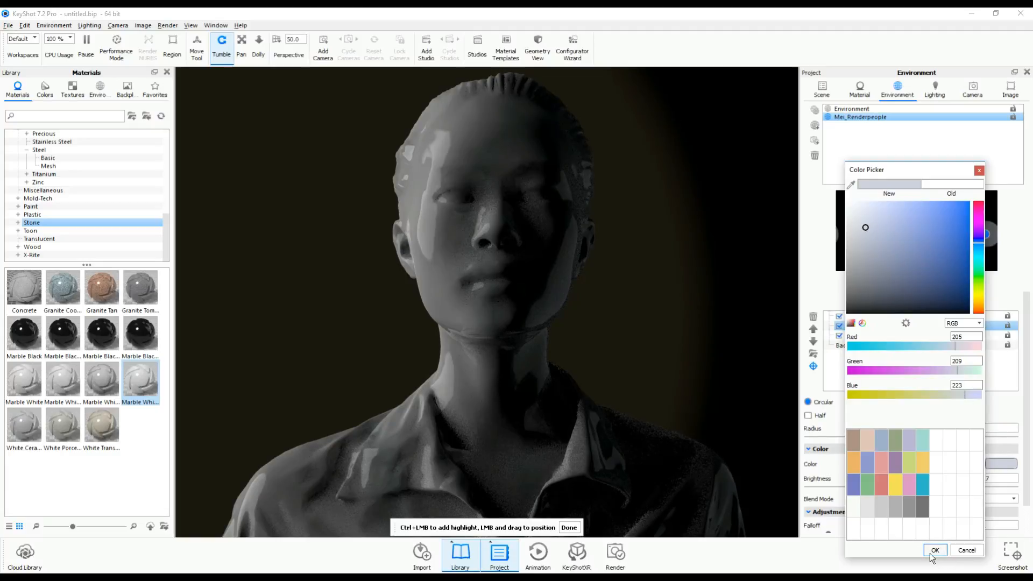
left_click(935, 550)
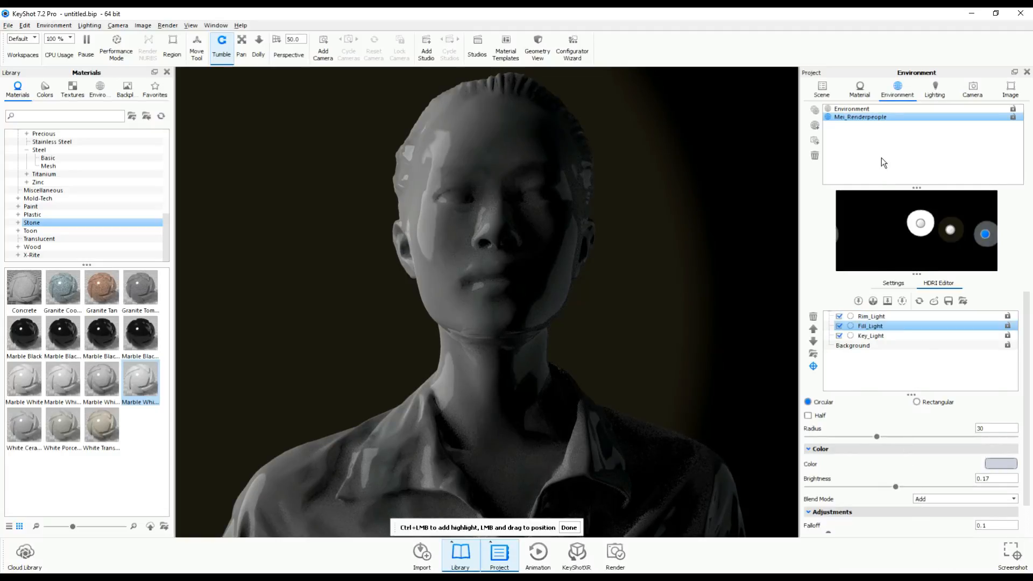
Select Key_Light and drag its Brightness slider up to about 1.68
left_click(870, 336)
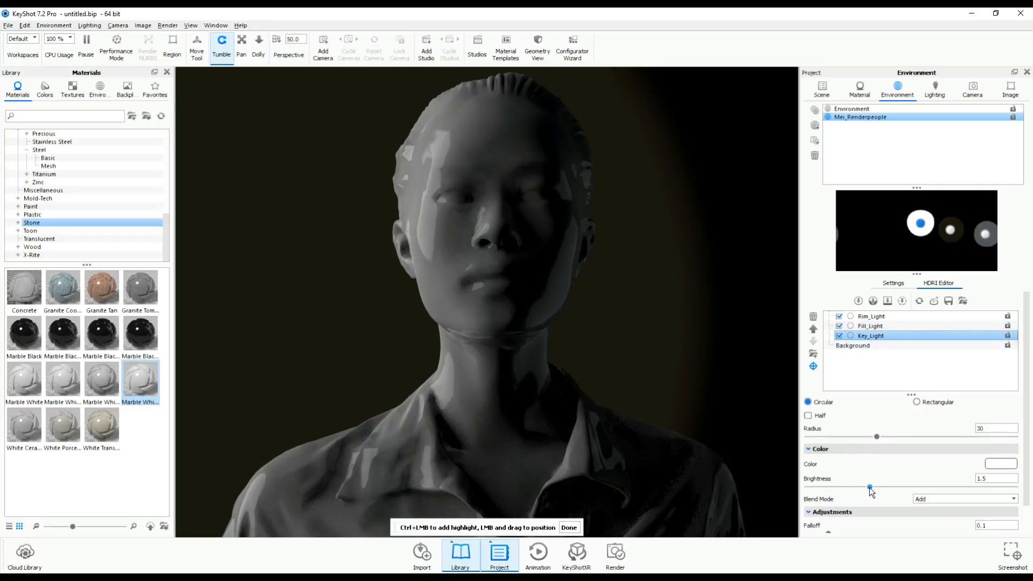
left_click_drag(869, 486, 873, 486)
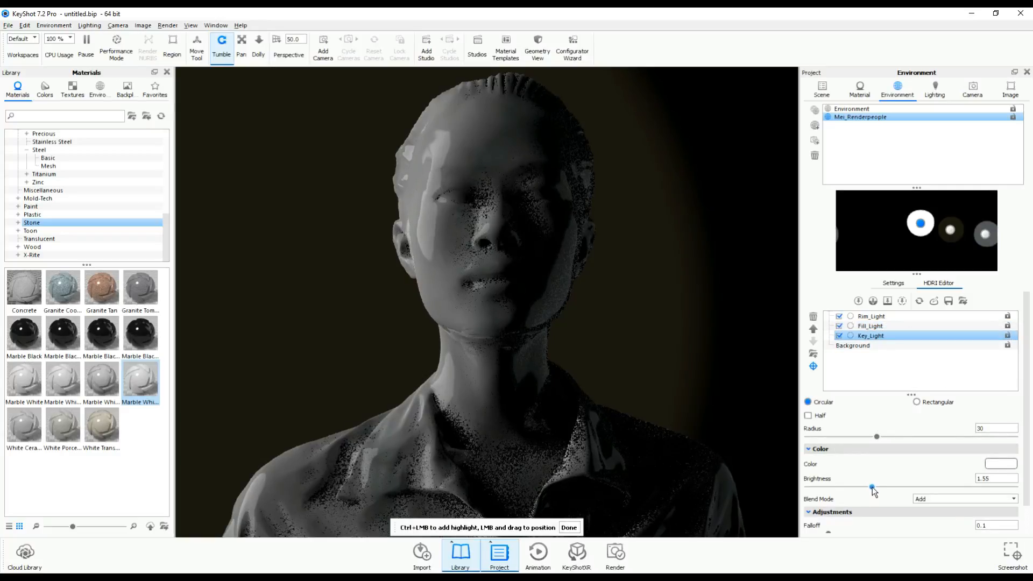
left_click_drag(871, 487, 877, 487)
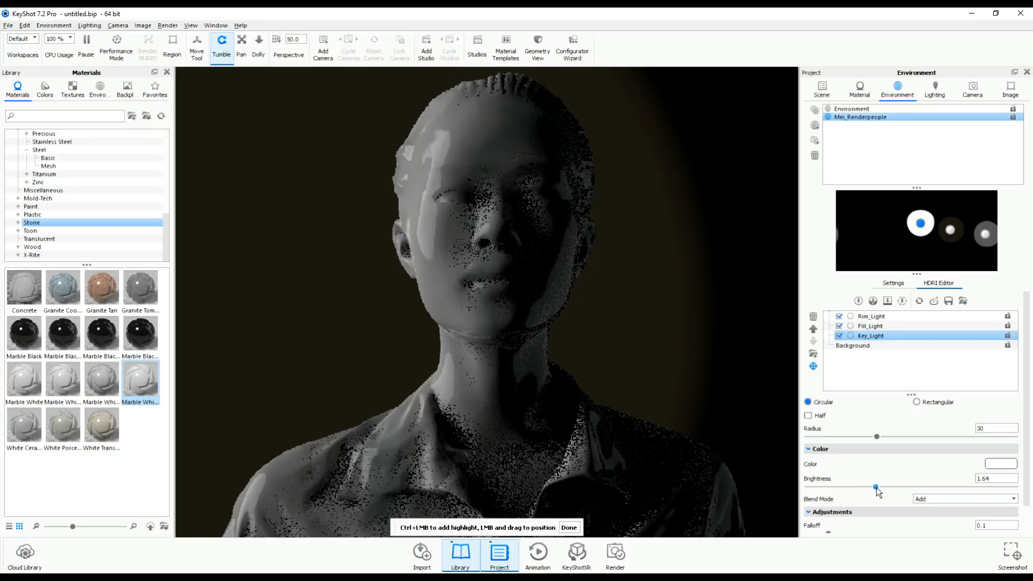
left_click_drag(876, 489, 877, 489)
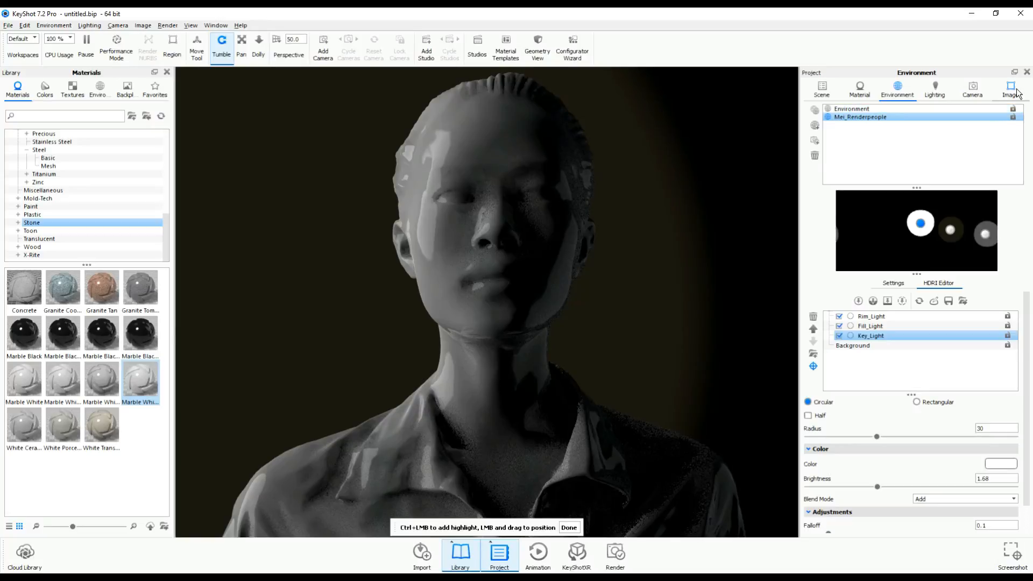
In Lighting settings, set Shadow Quality to about 2.652 and Ray Bounces to 41
left_click(1010, 86)
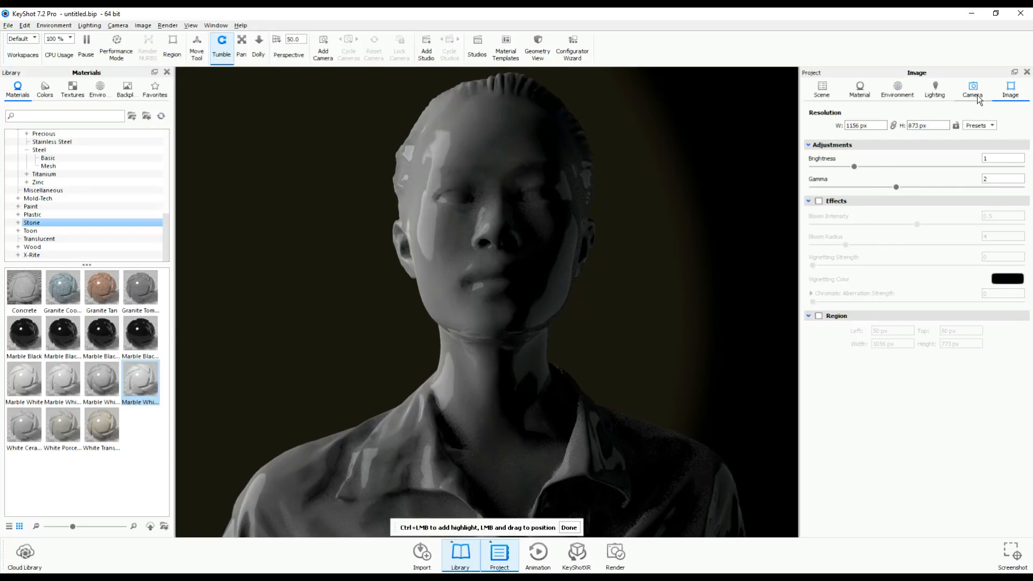
left_click(934, 87)
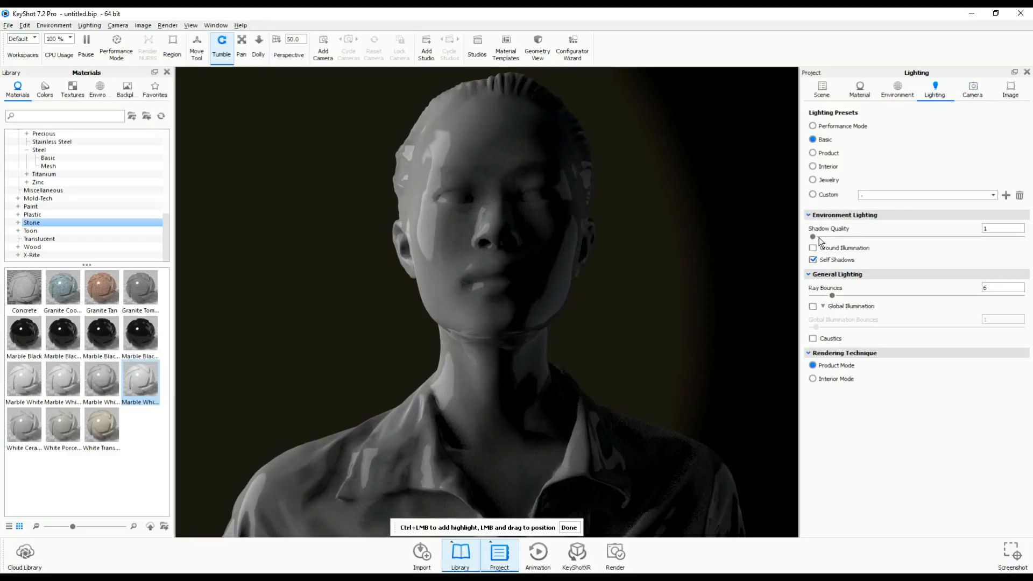
left_click_drag(813, 237, 897, 236)
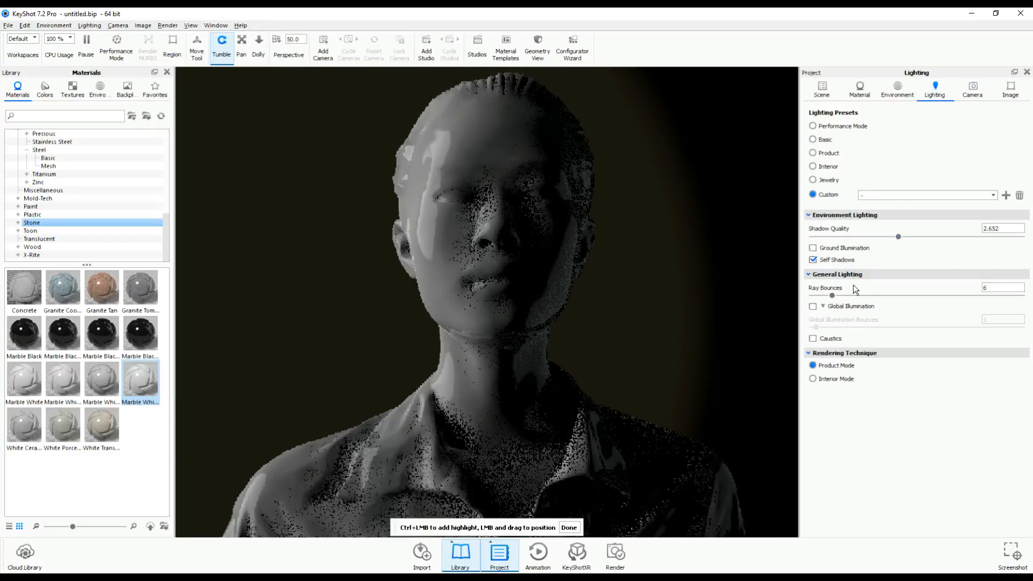
left_click_drag(831, 296, 945, 295)
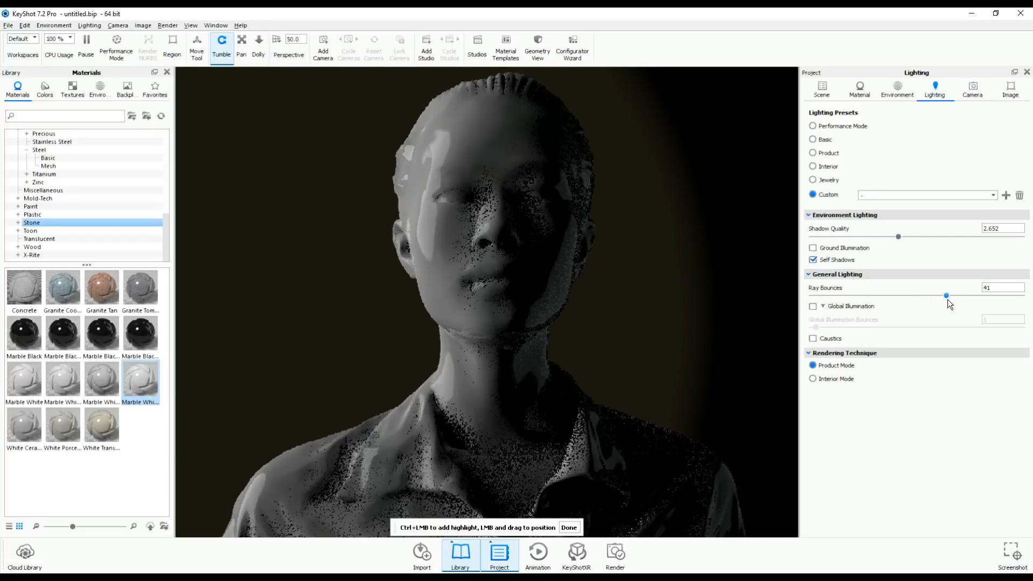
left_click(897, 86)
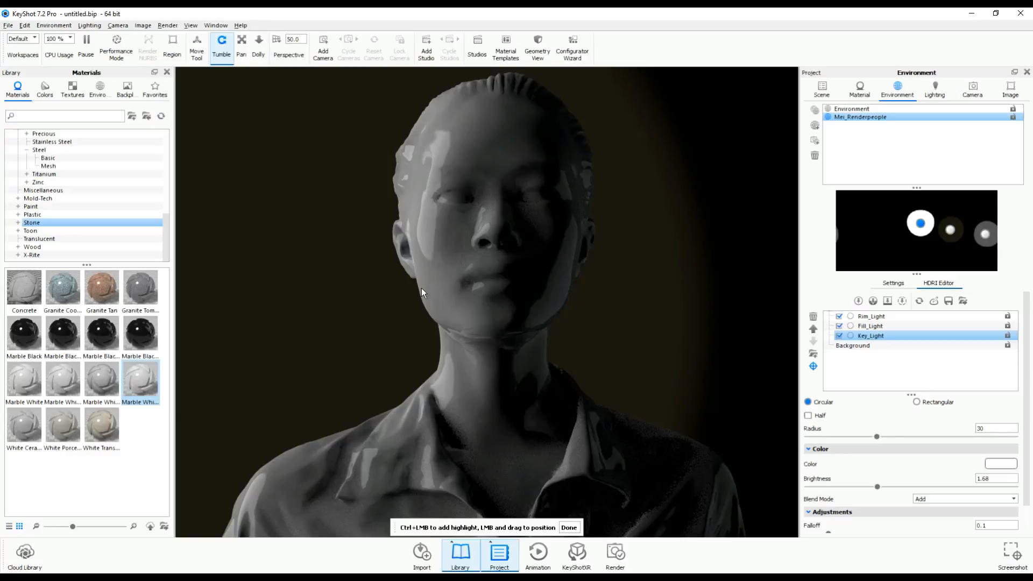
Browse the Environment menu, then open the Render dialog's Output page
left_click(54, 25)
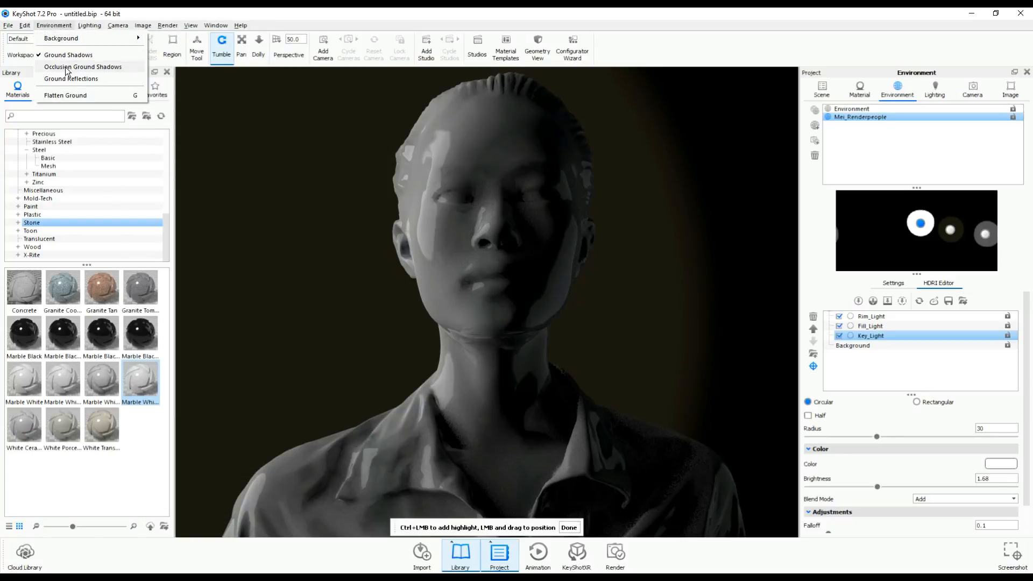
left_click(83, 66)
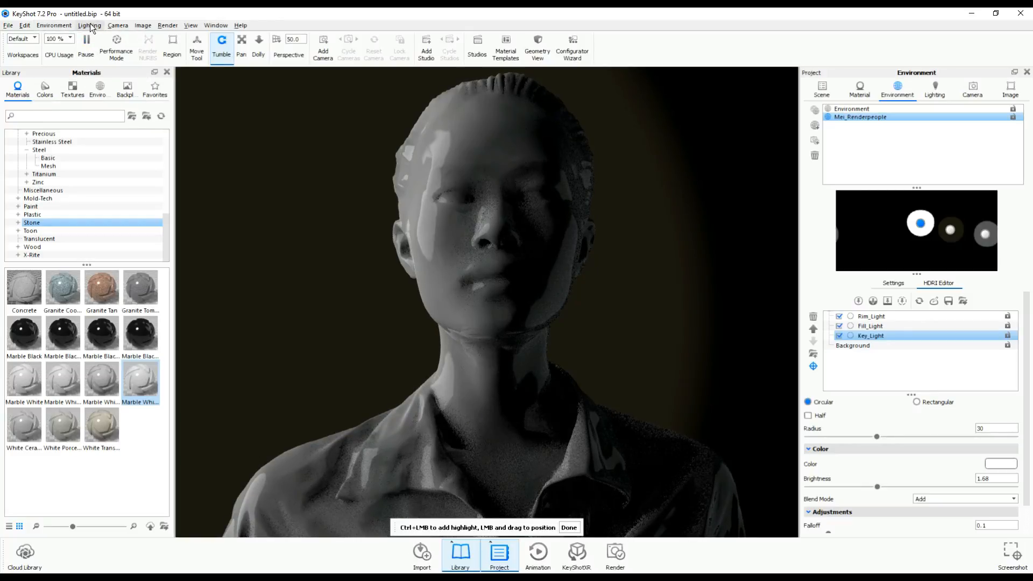
left_click(167, 26)
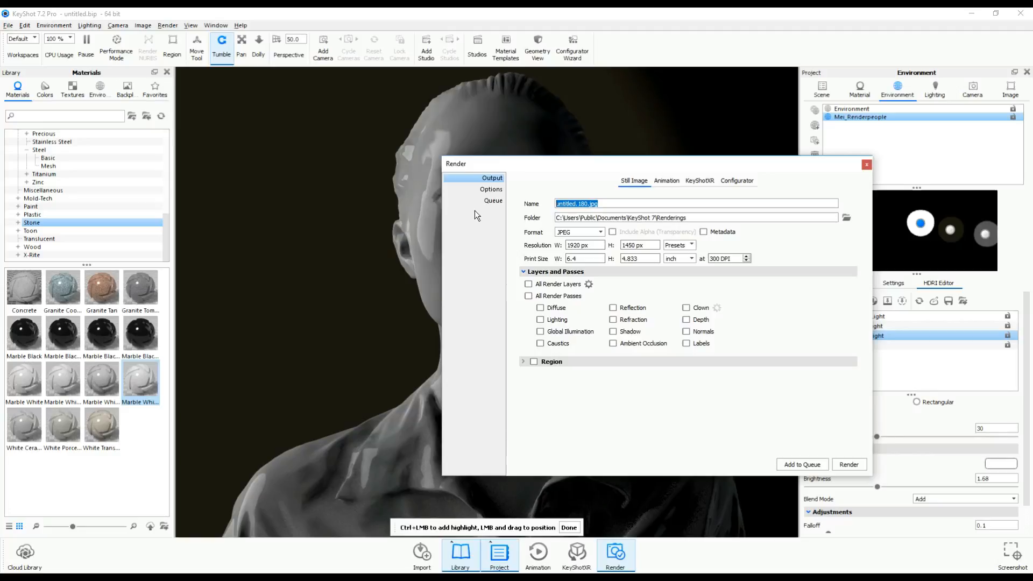
Name the render output 'MeiRender', choose a new output folder, and show quality options
type("MeiRen")
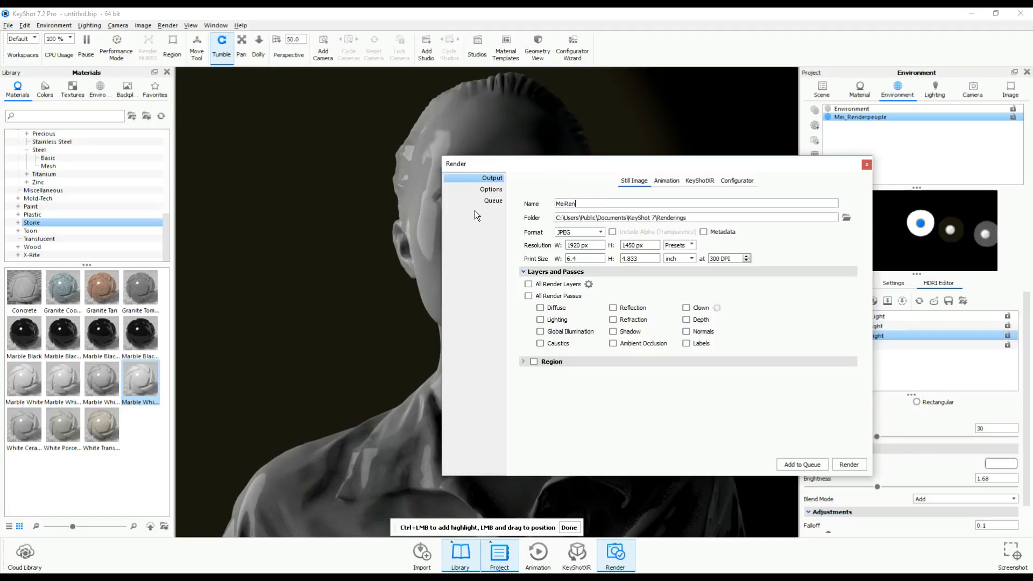
type("der")
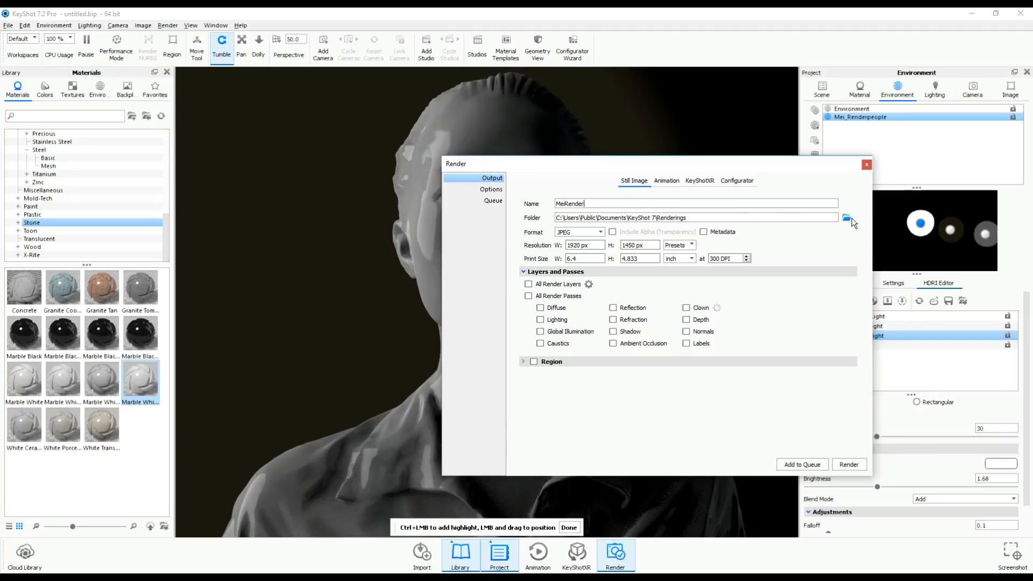
left_click(847, 217)
type("1080")
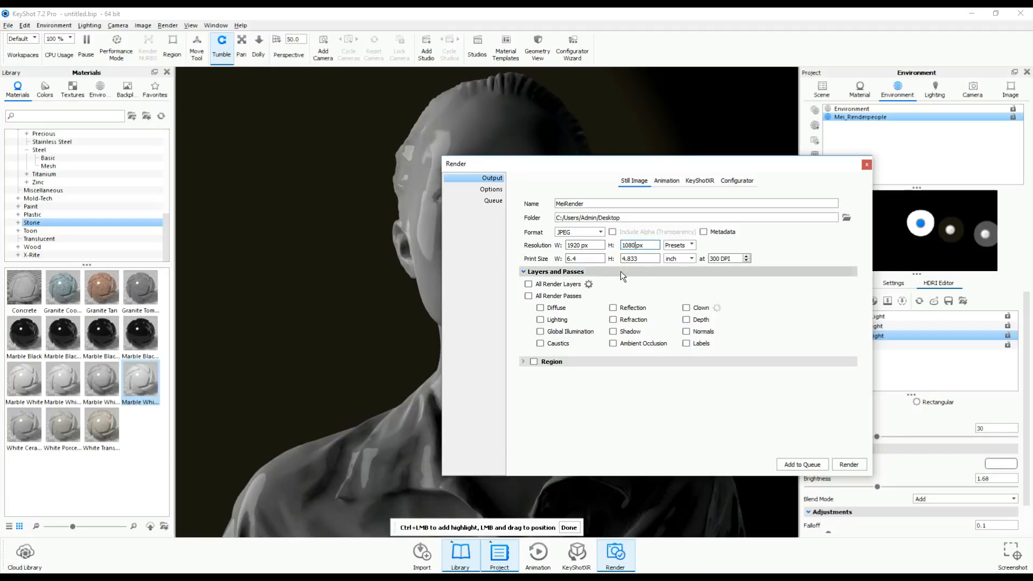
left_click(491, 189)
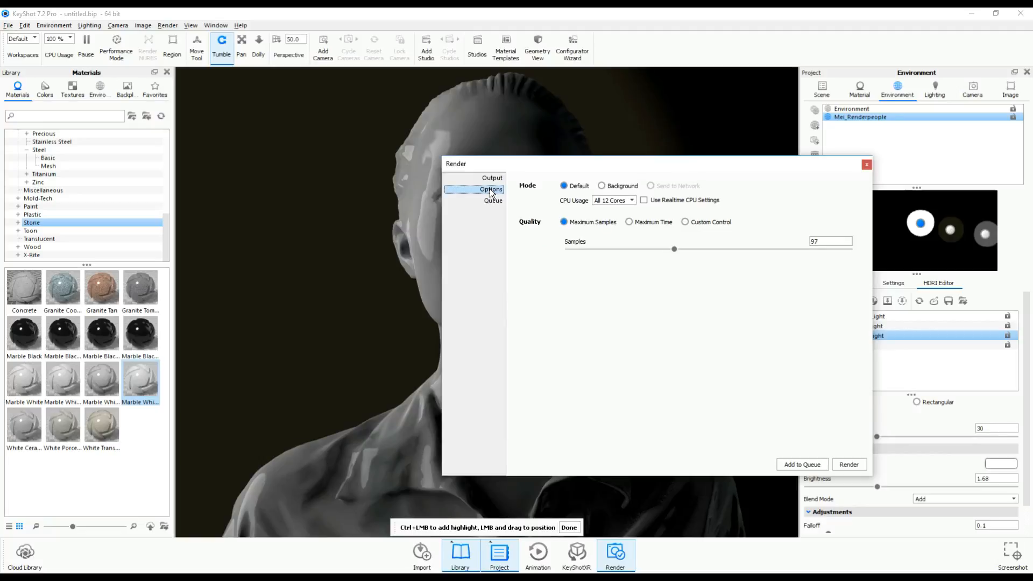
mouse_move(635, 262)
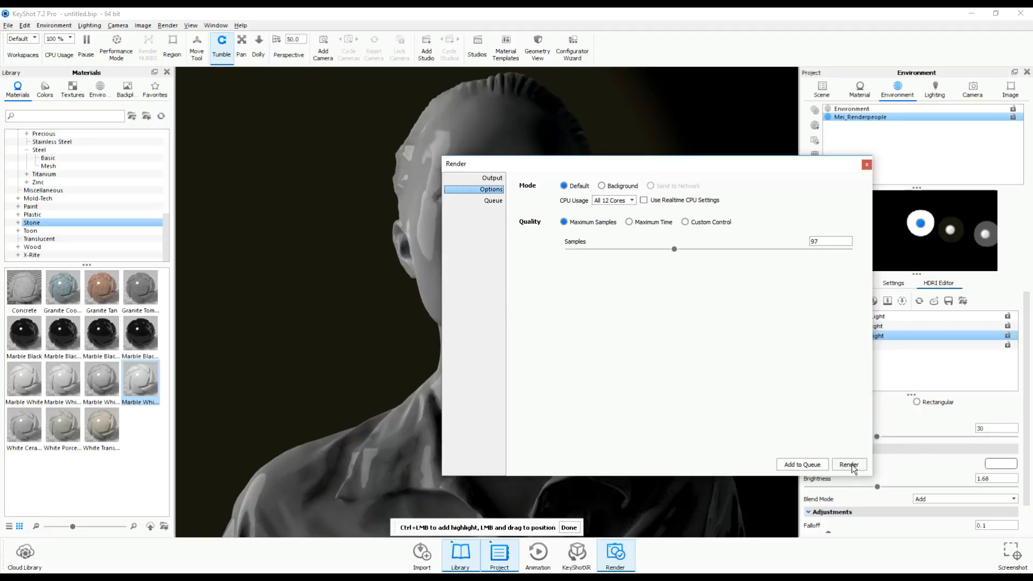
Start the final 1920×1080 render of the bust to MeiRender.jpg
left_click(848, 464)
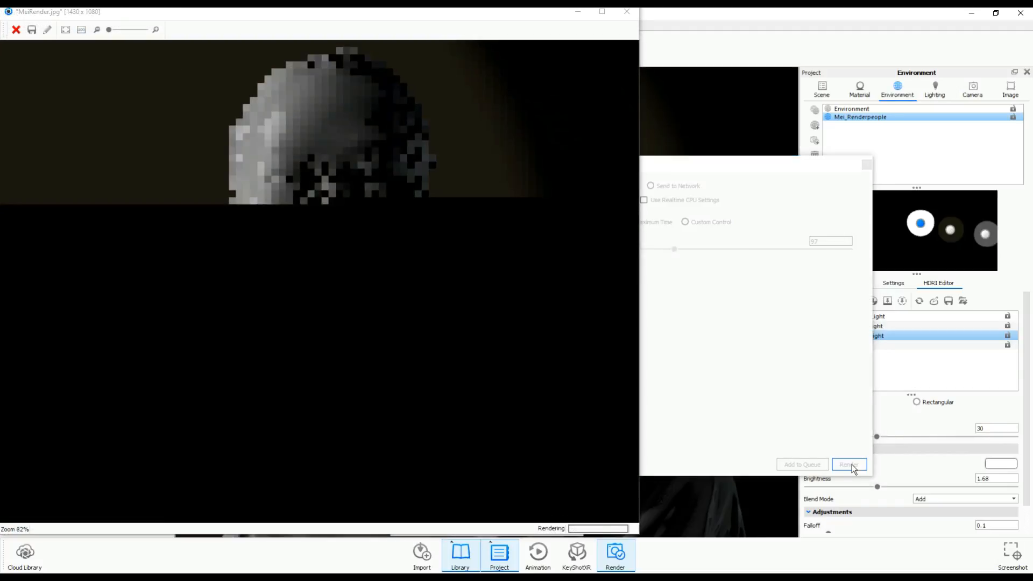
left_click(849, 465)
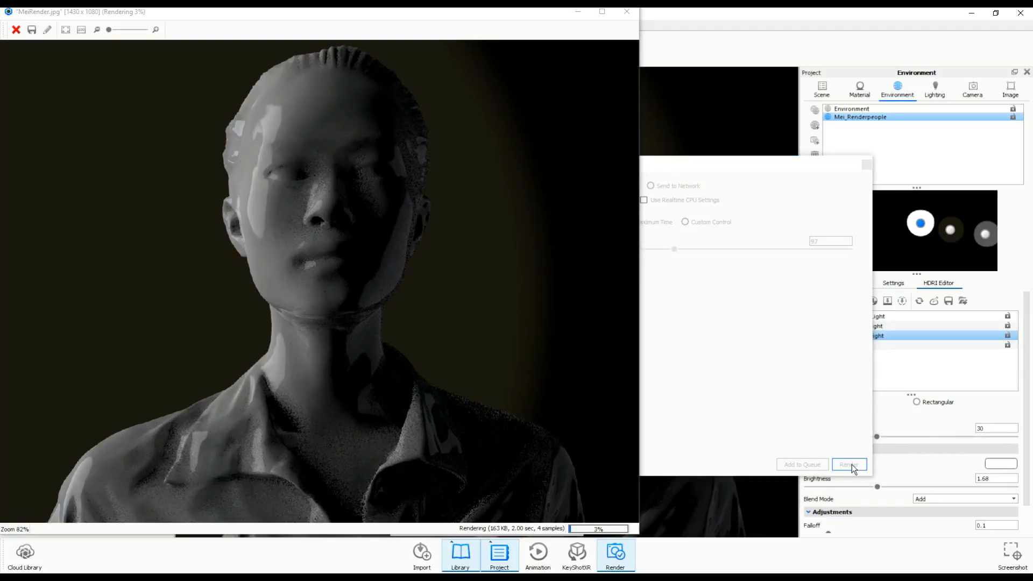